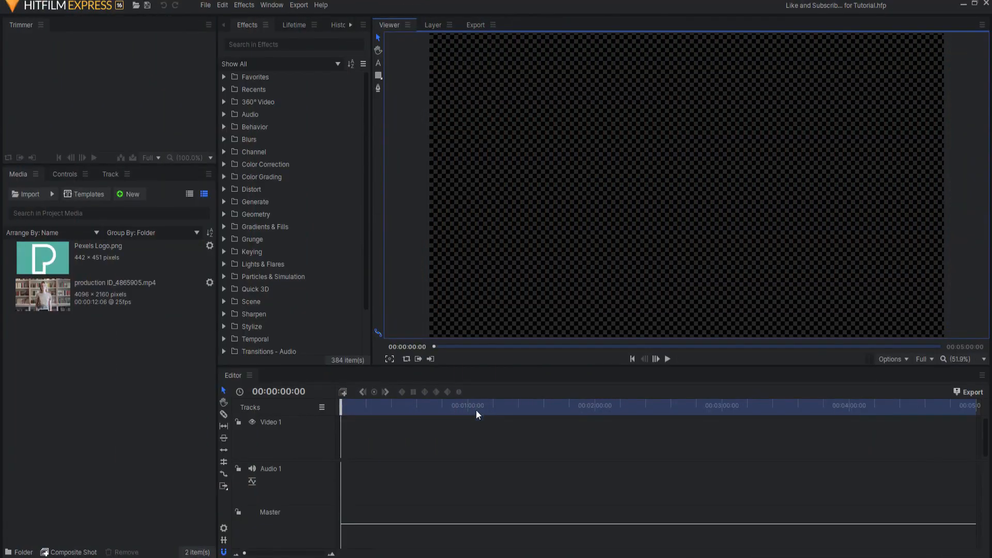
mouse_move(160, 398)
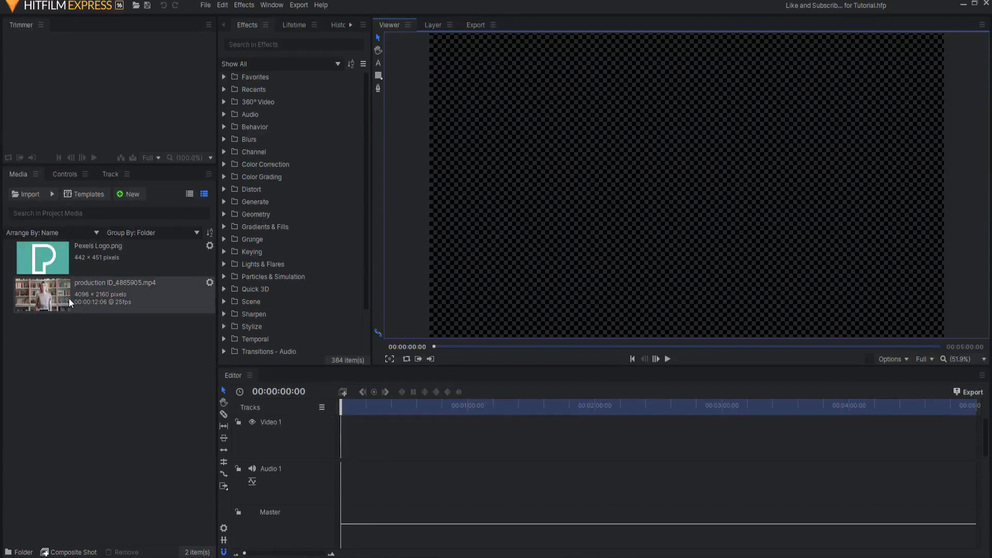
Step: Load the production clip into a new composite shot and return to its first frame
double_click(42, 294)
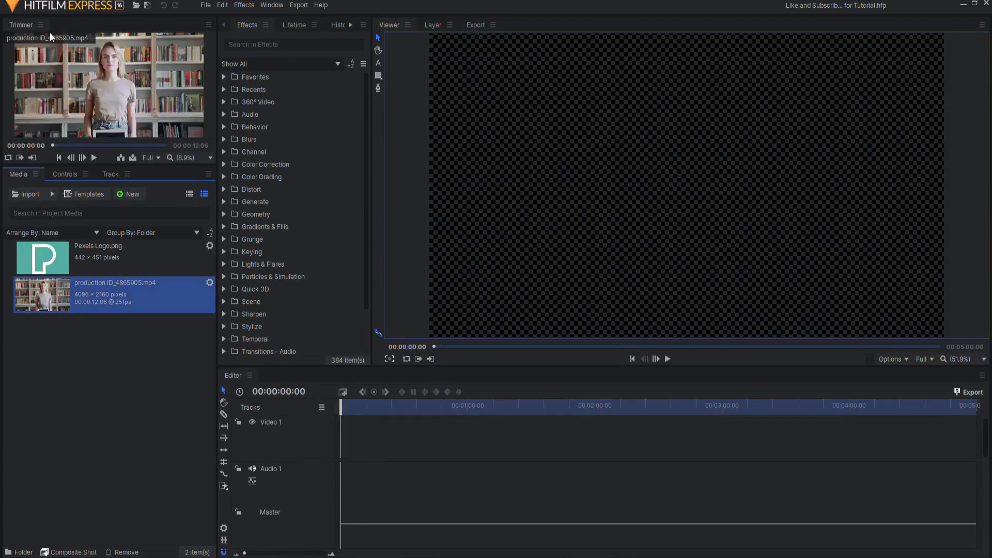
mouse_move(87, 521)
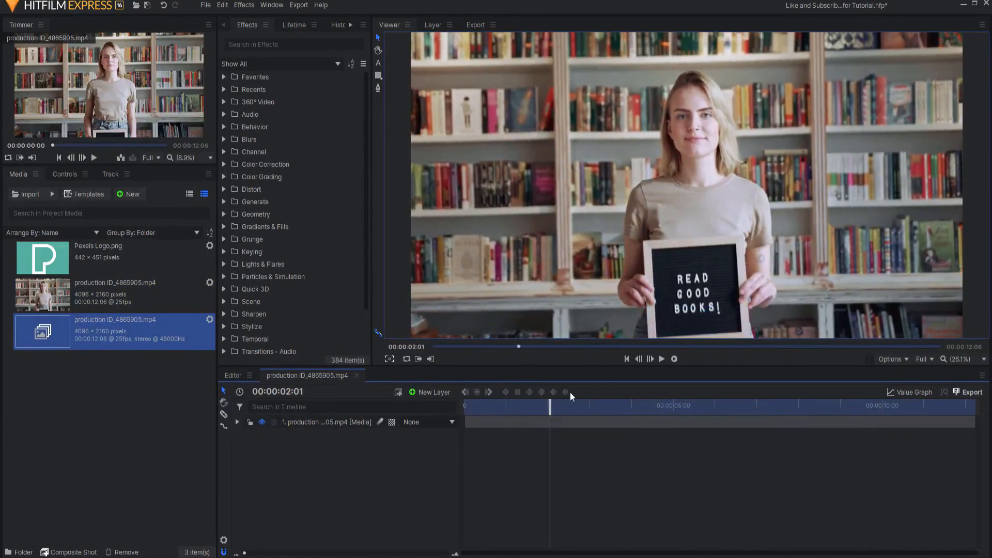
left_click(626, 358)
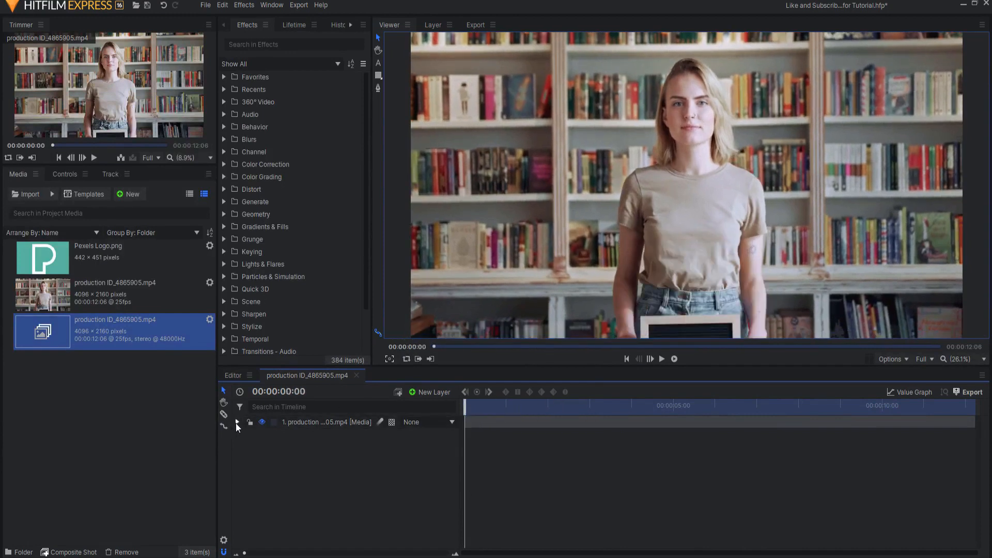
Step: Add a Double Points tracker to the video layer with points on the board's top corners
left_click(236, 422)
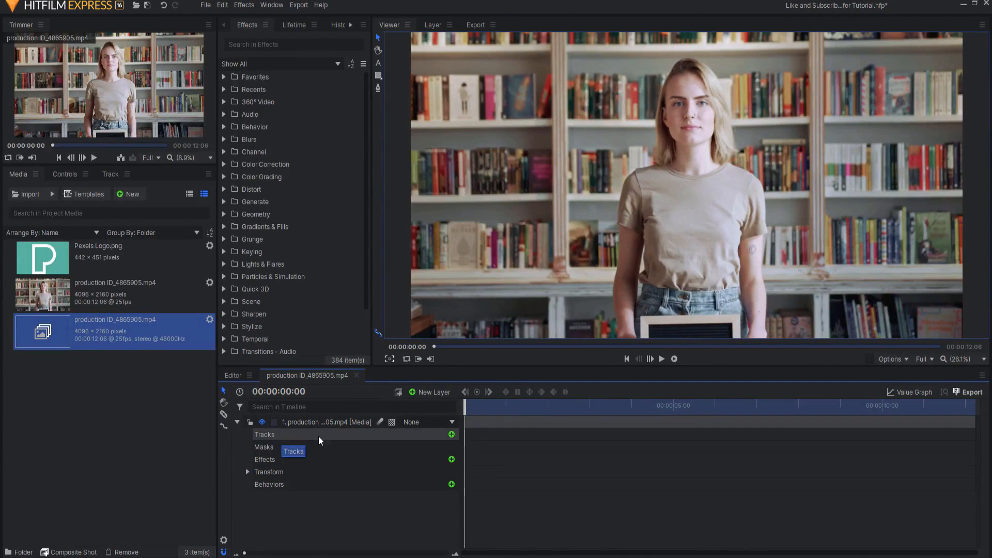
mouse_move(452, 435)
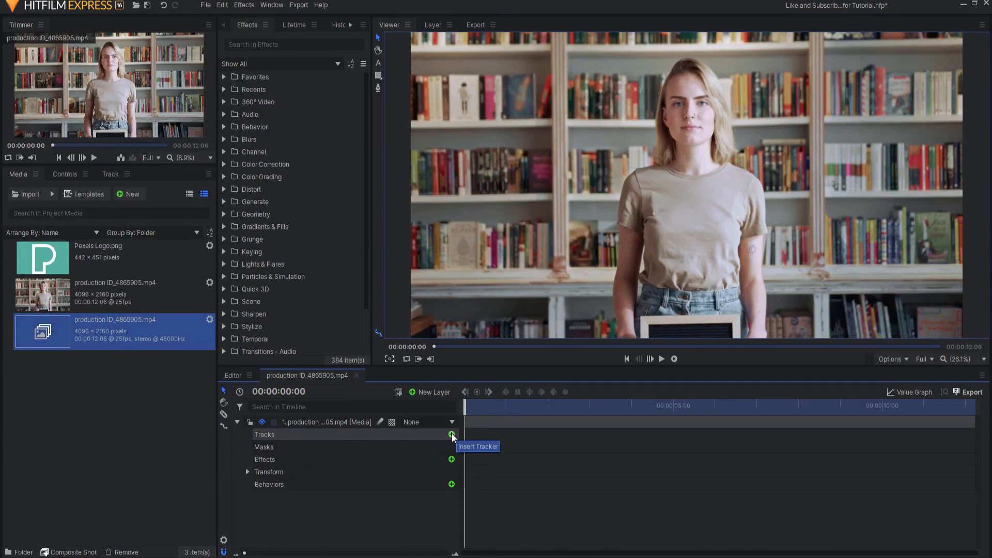
left_click(452, 434)
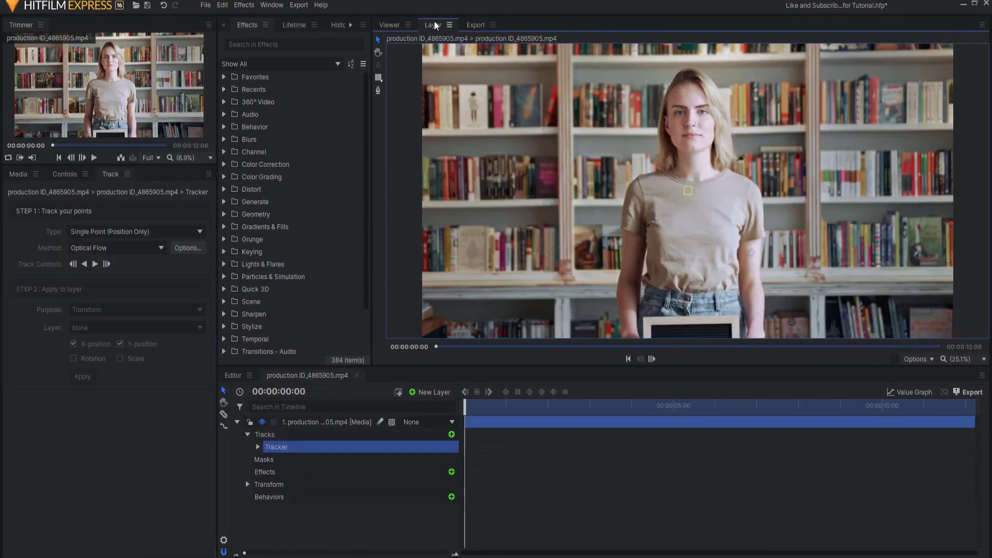
mouse_move(399, 25)
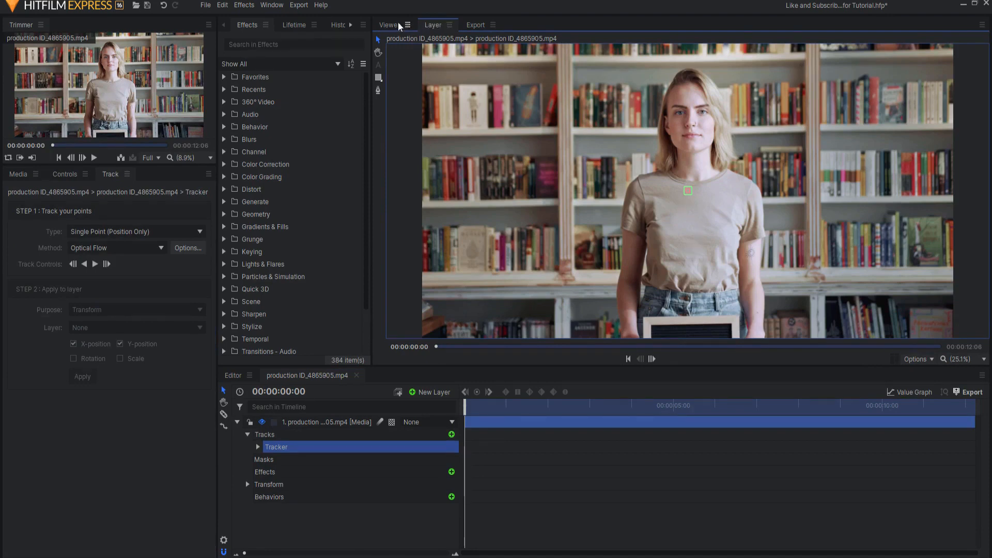
mouse_move(688, 195)
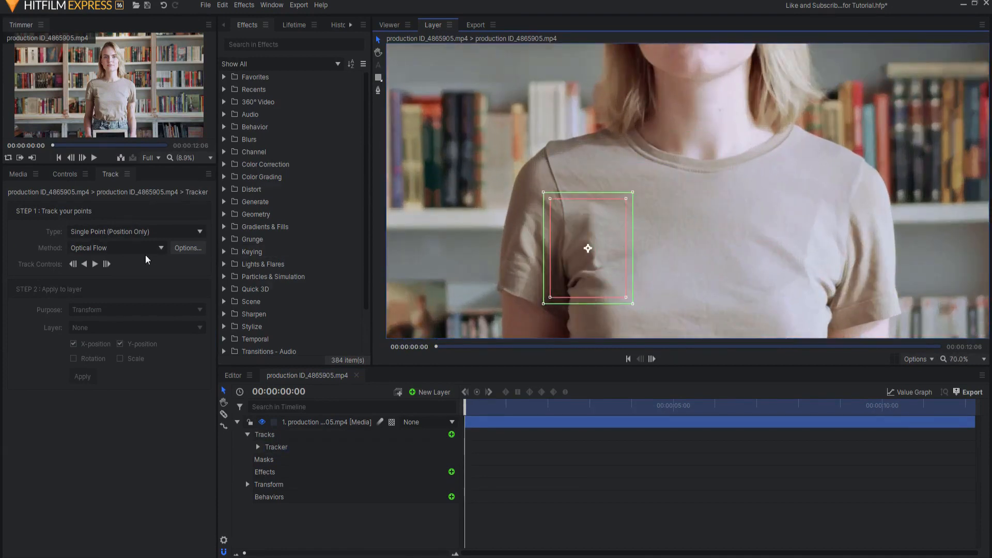
left_click(136, 231)
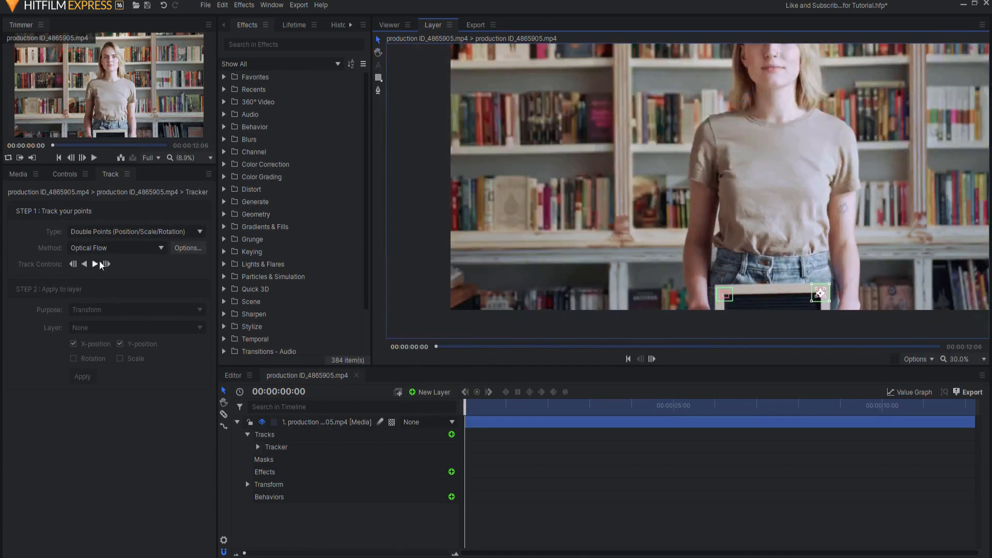
Step: Track both points forward through the clip to about 9 seconds
left_click(95, 264)
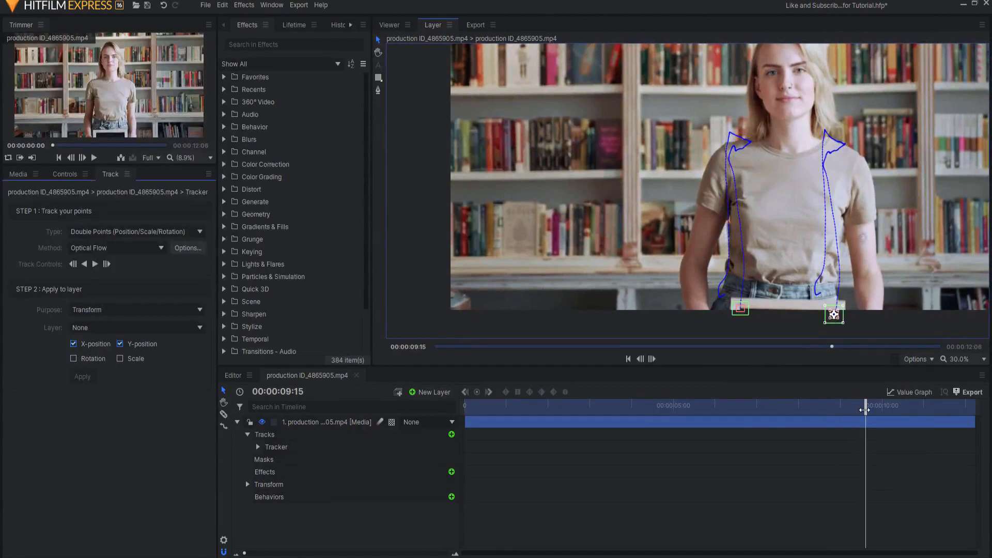
mouse_move(354, 459)
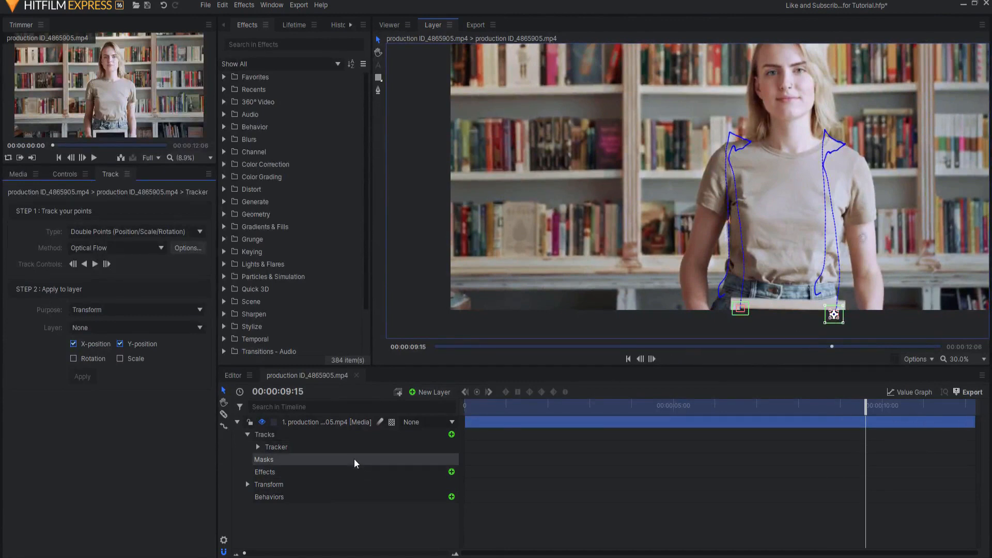
Step: Add a new Point layer to the composite shot above the video
left_click(390, 24)
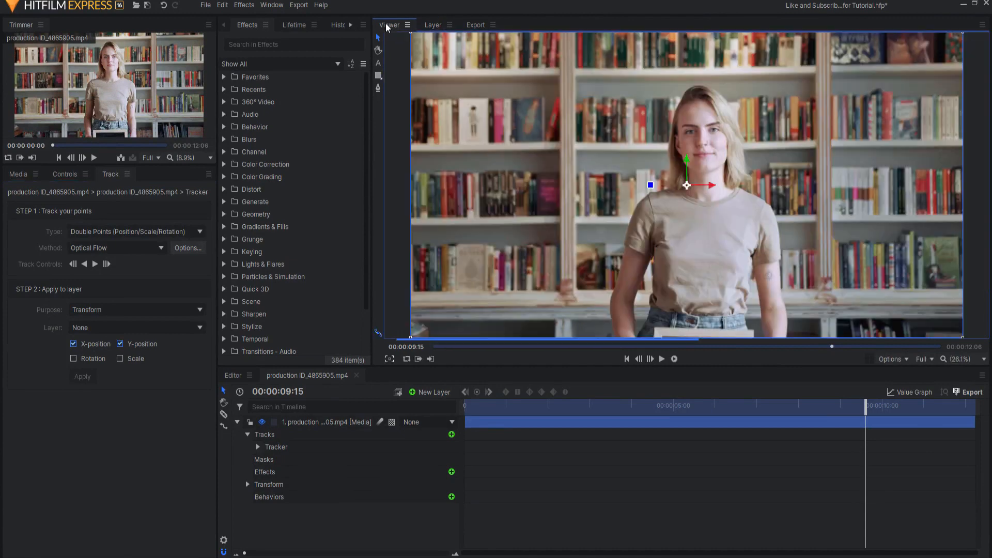
left_click(434, 392)
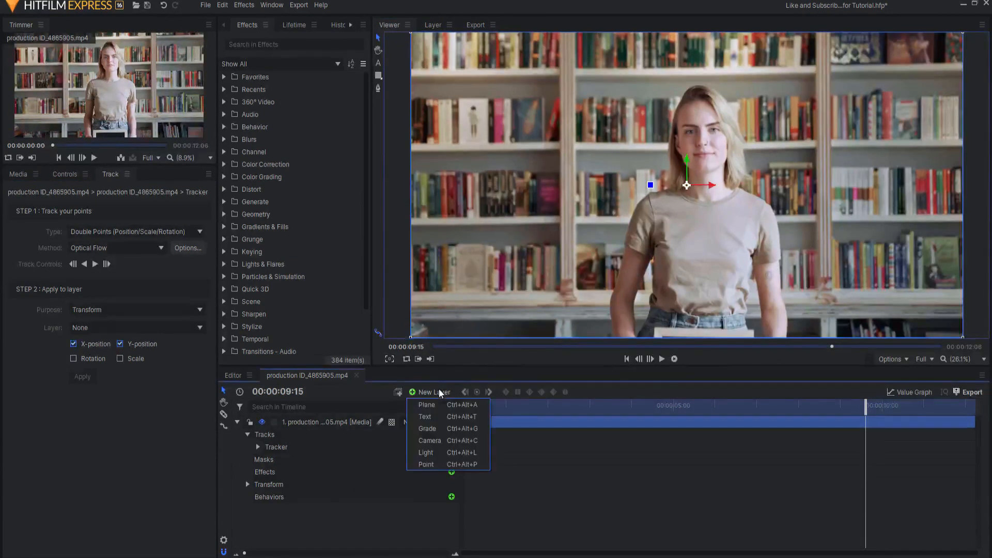
mouse_move(425, 452)
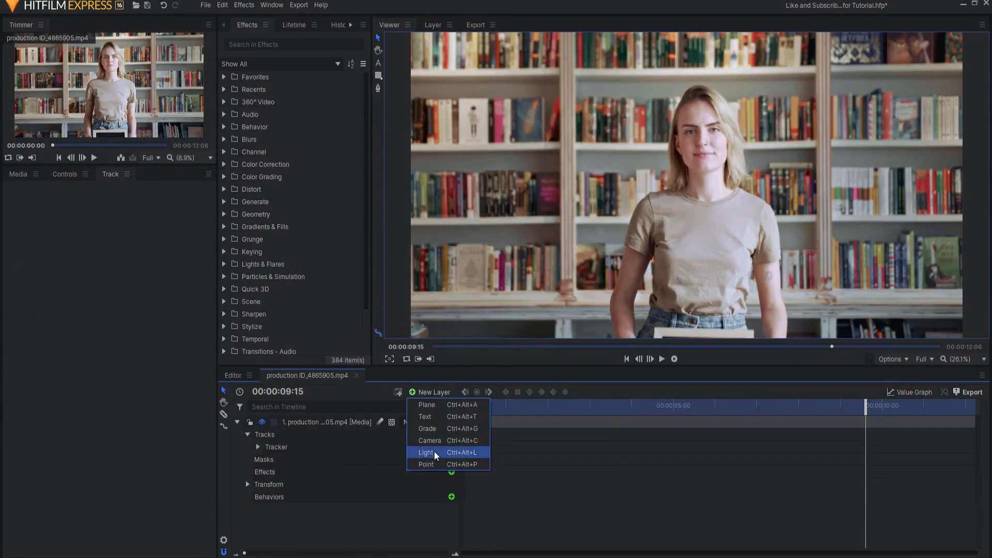
left_click(426, 464)
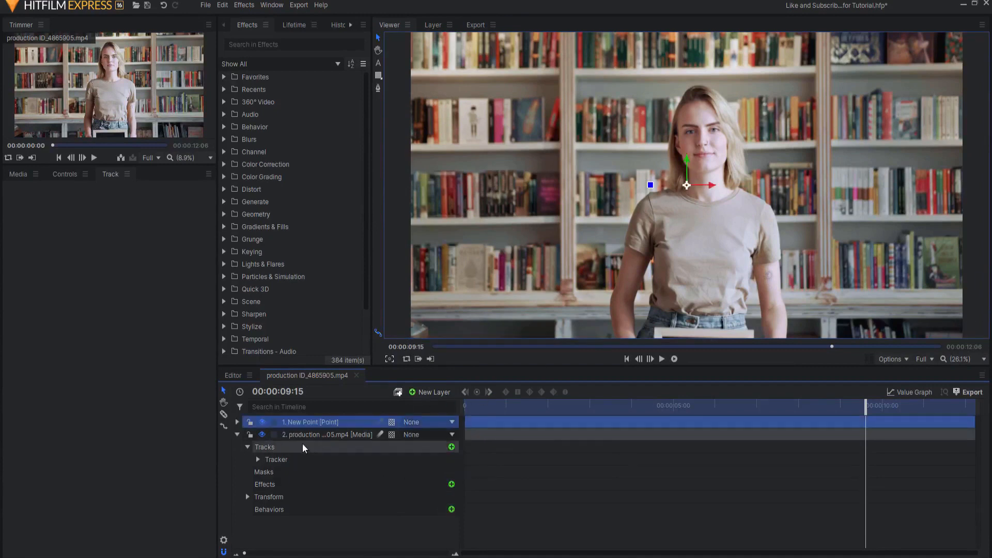
Step: Target the tracker at New Point with position, rotation and scale enabled
left_click(277, 459)
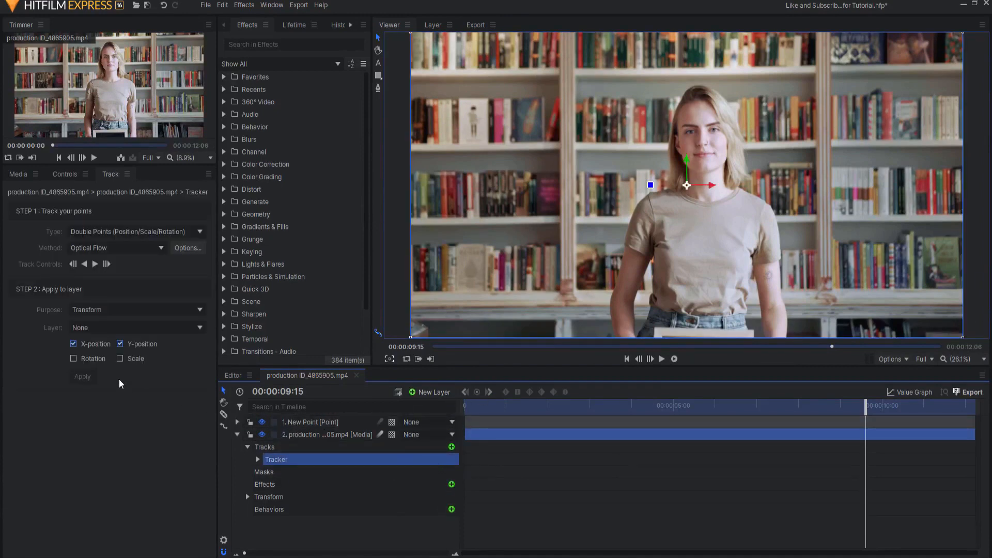
left_click(73, 359)
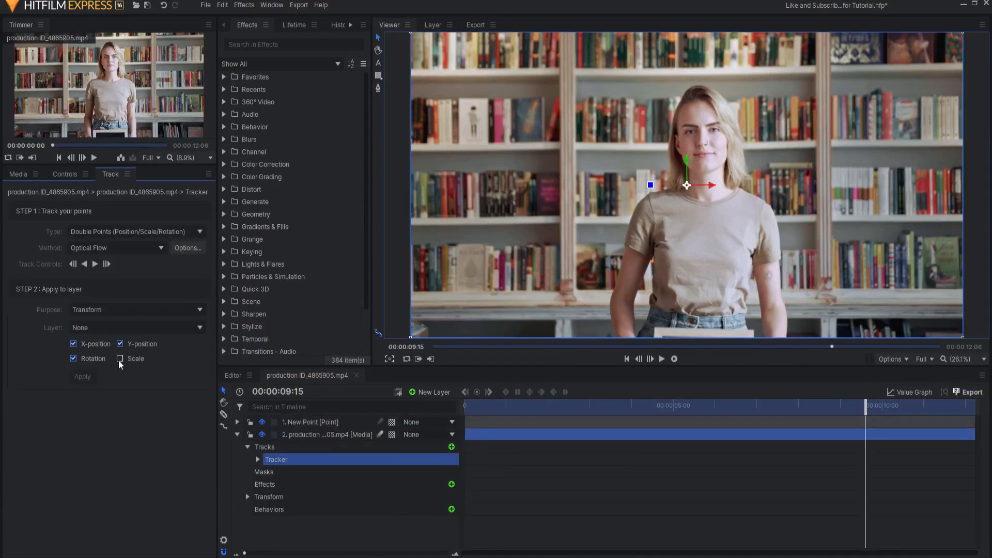
left_click(120, 359)
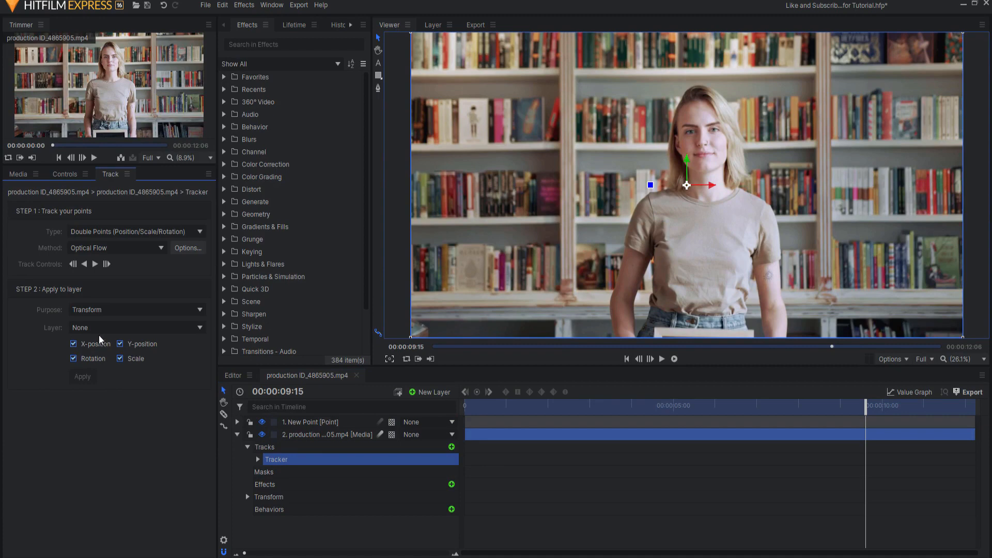
left_click(136, 327)
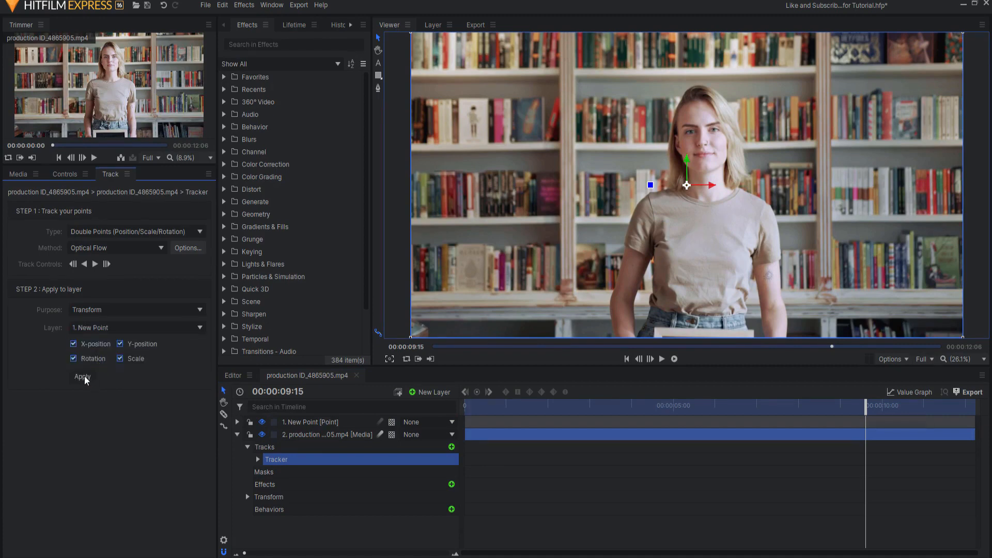
mouse_move(627, 360)
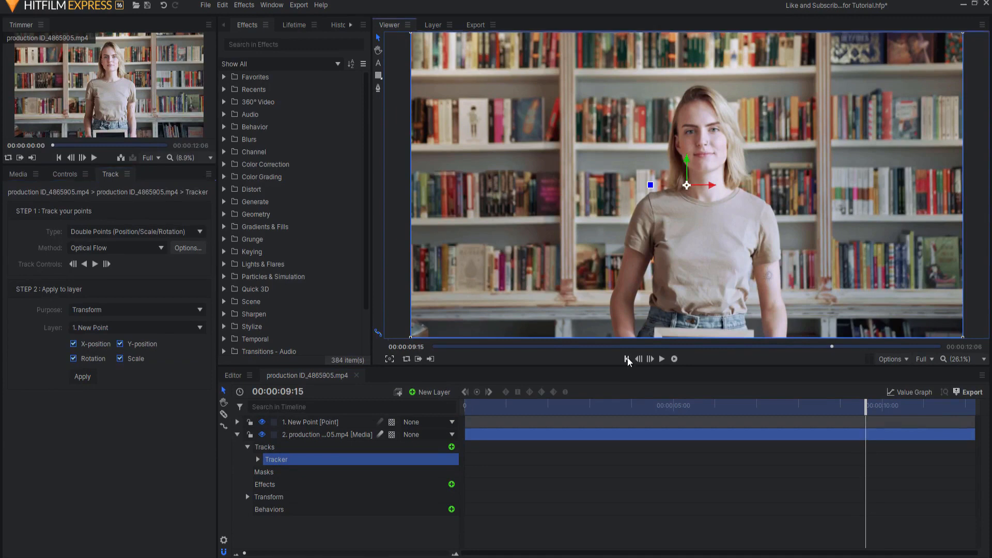
Step: Play the shot from the start to confirm the point follows the board's corner
left_click(626, 359)
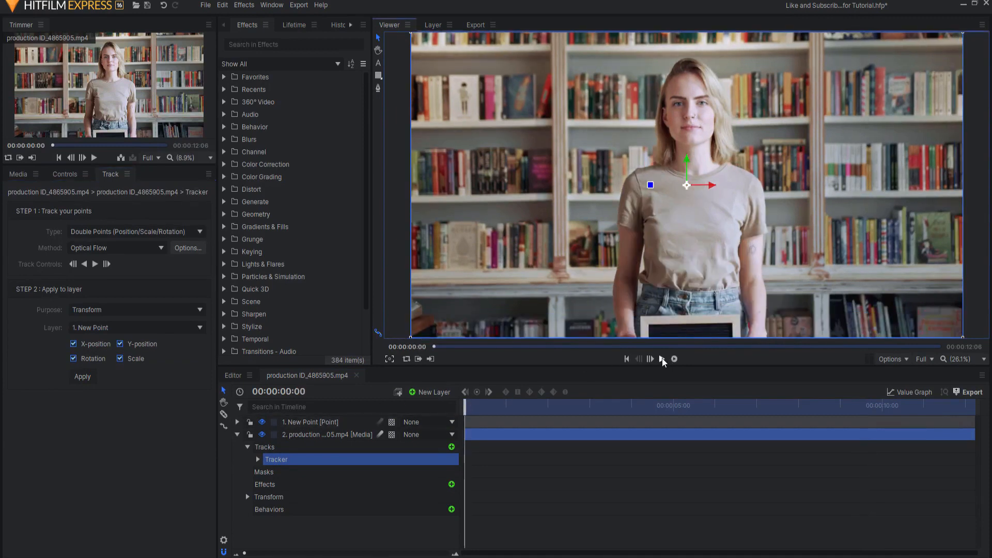
left_click(310, 422)
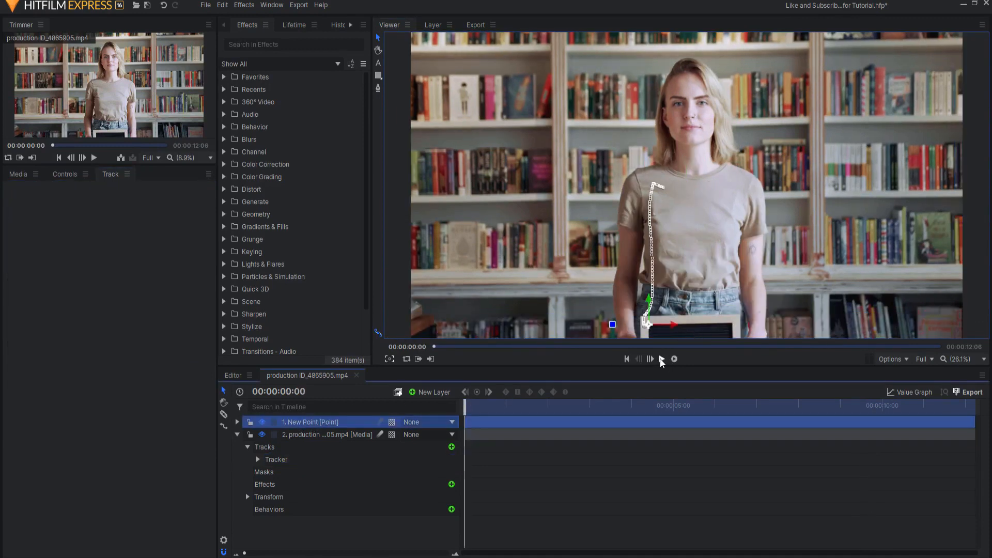
left_click(674, 359)
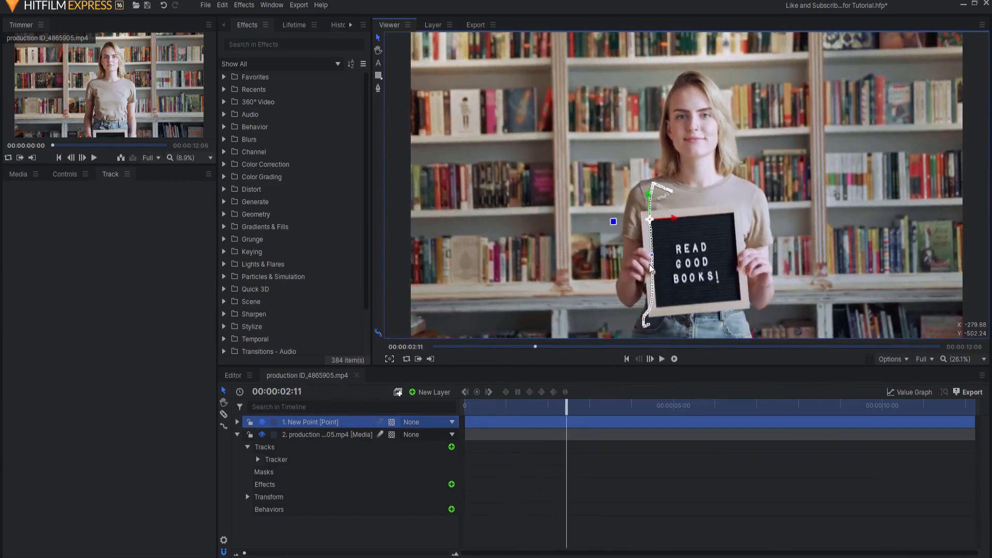
mouse_move(380, 335)
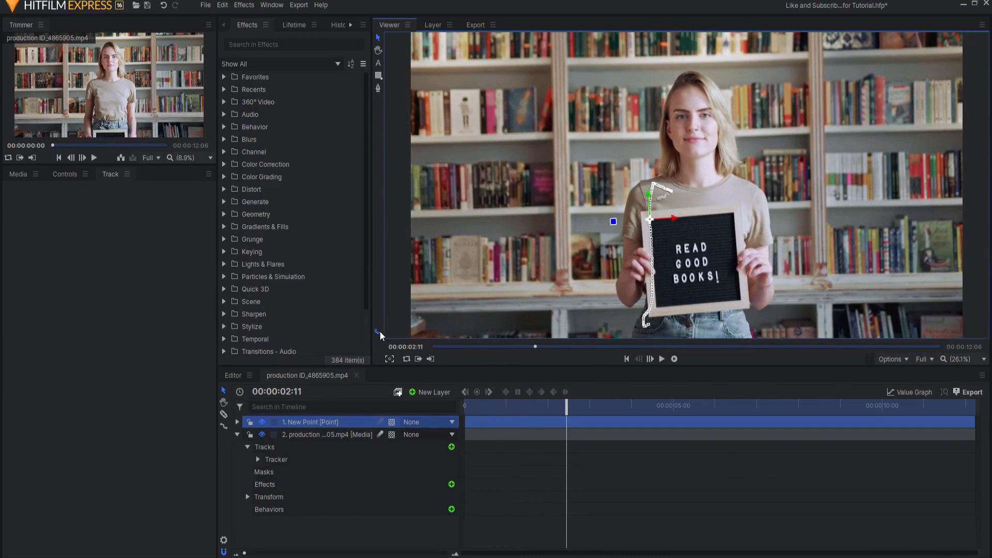
mouse_move(378, 334)
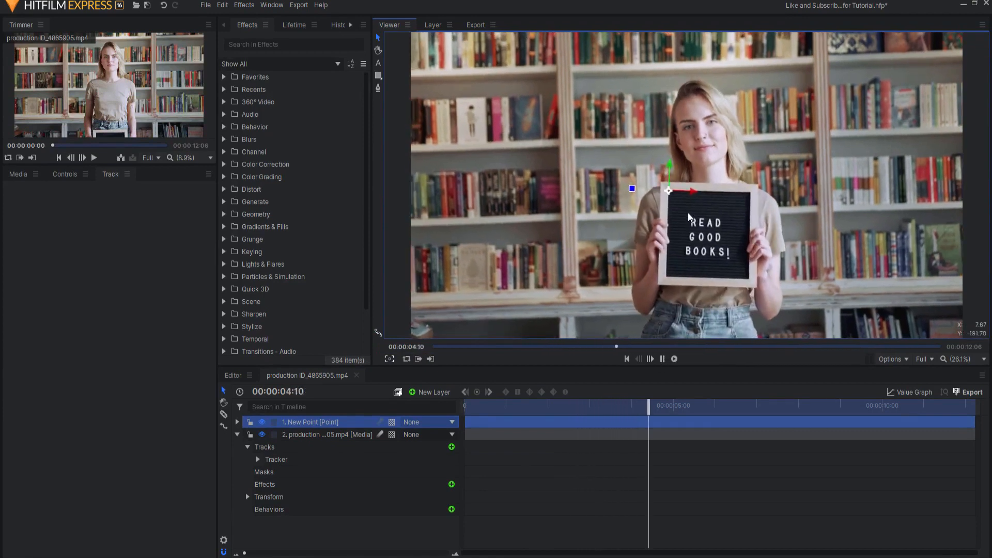
left_click(672, 359)
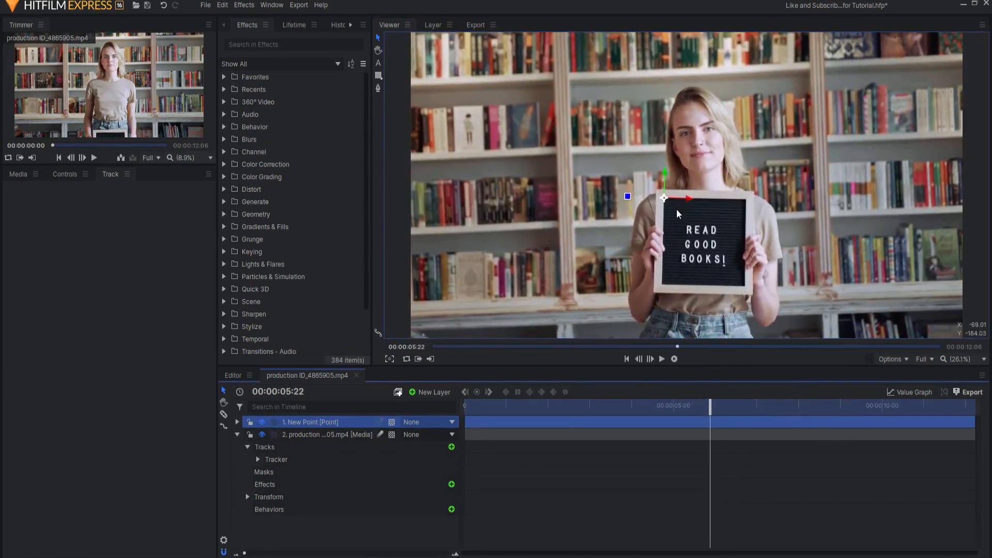
mouse_move(729, 219)
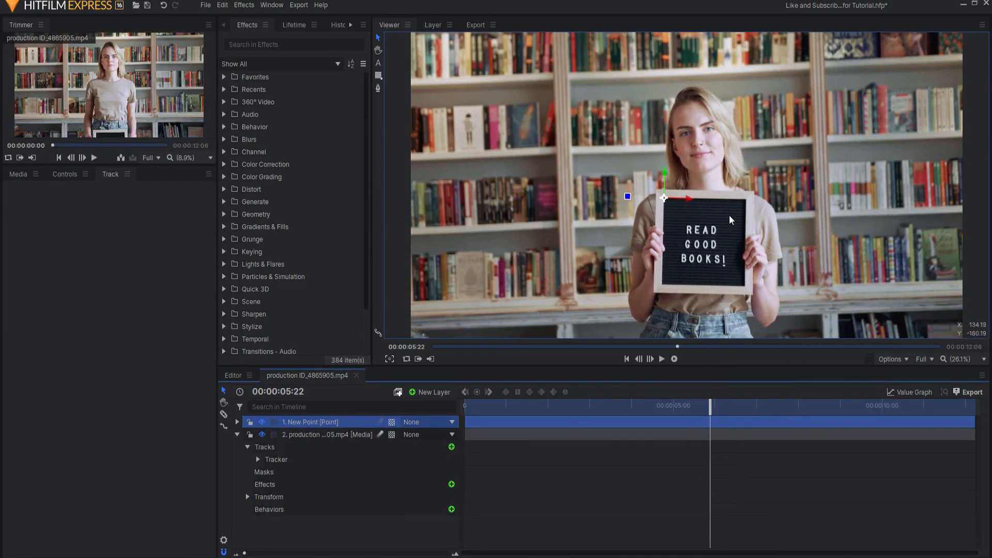
mouse_move(618, 245)
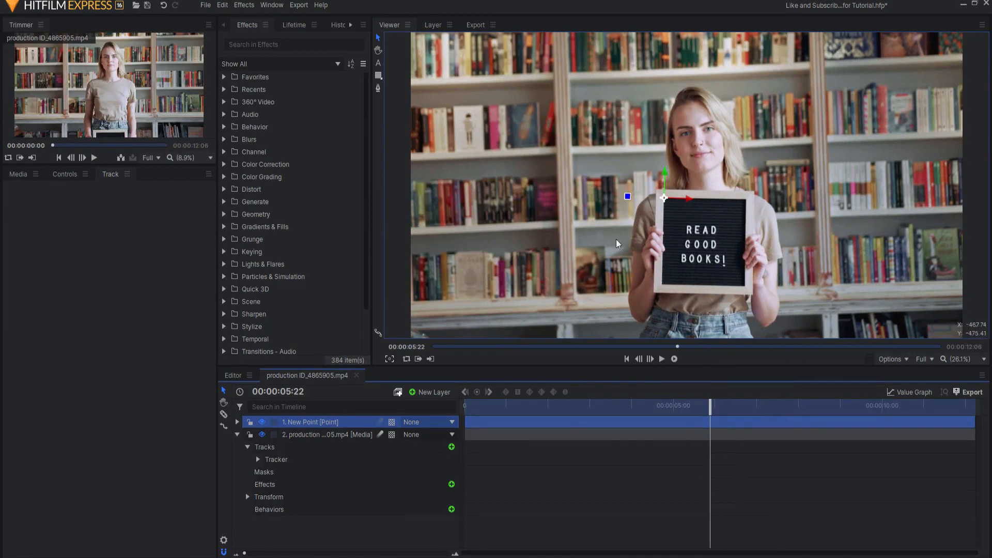
mouse_move(724, 265)
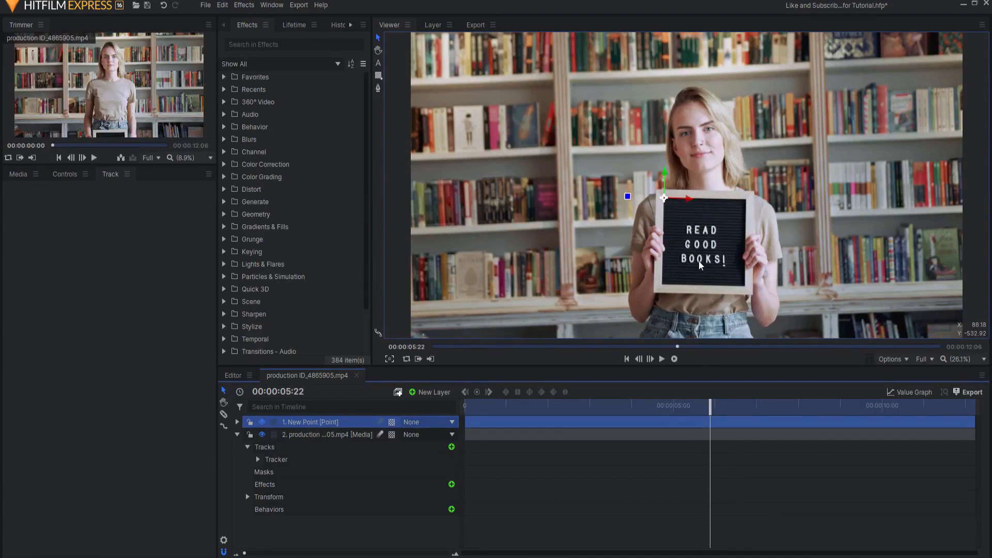
mouse_move(724, 234)
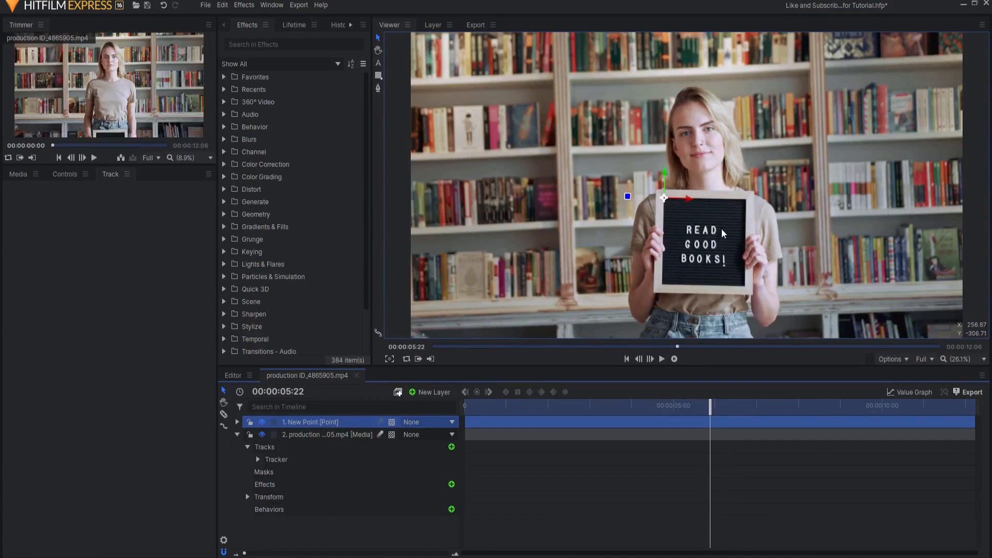
mouse_move(698, 222)
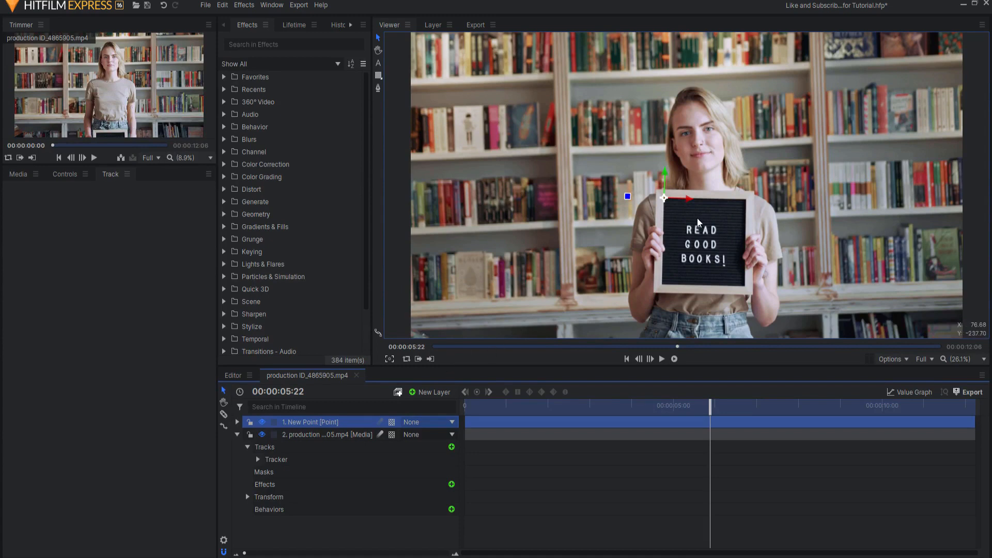
mouse_move(699, 224)
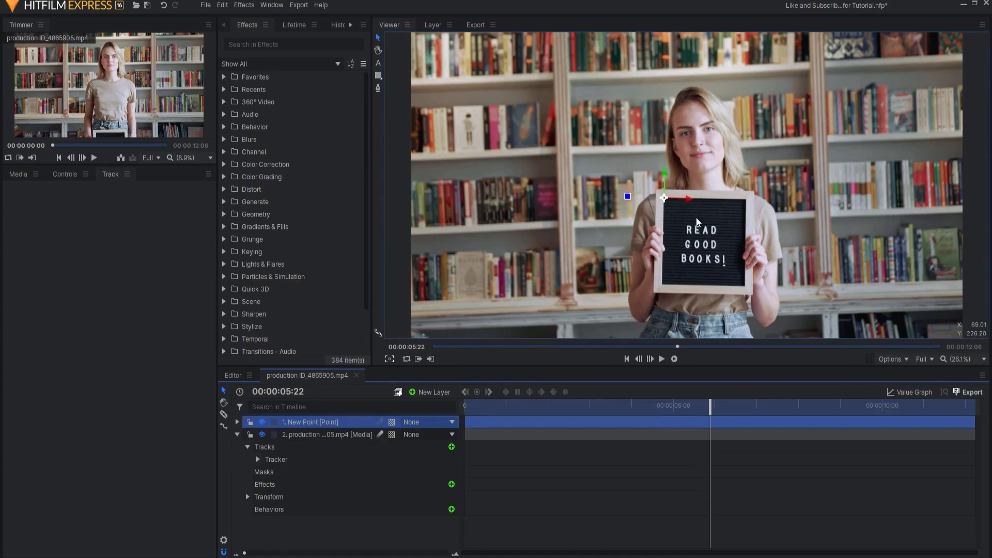
mouse_move(528, 340)
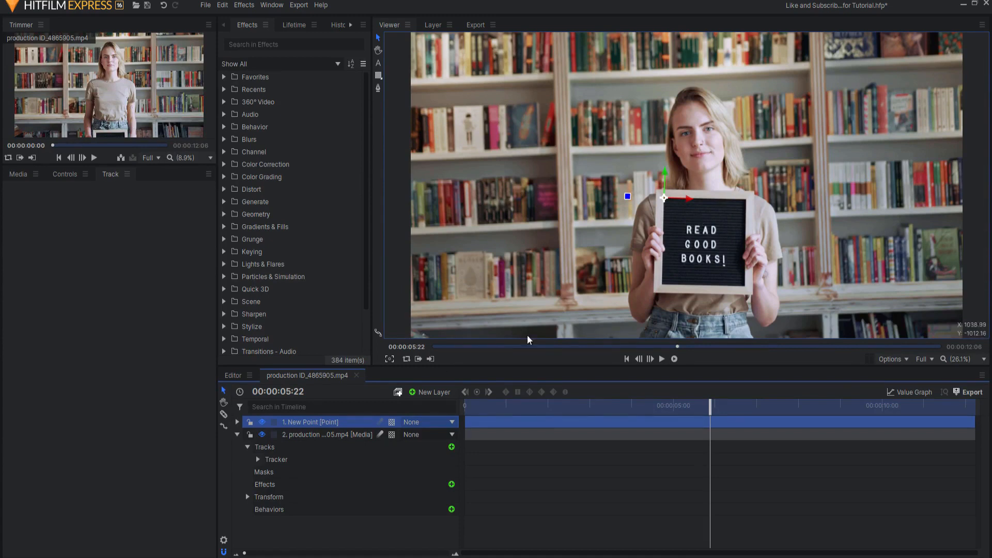
mouse_move(683, 232)
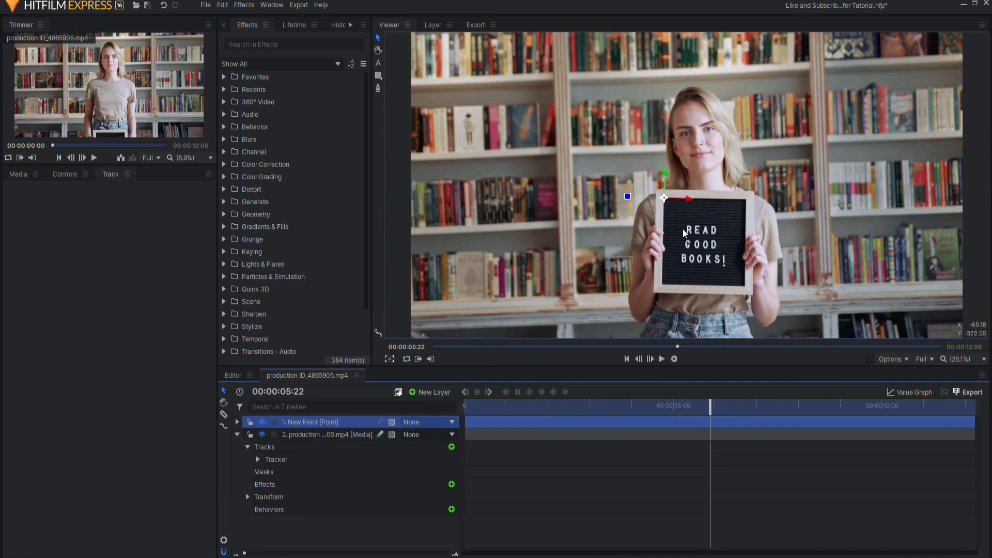
mouse_move(723, 218)
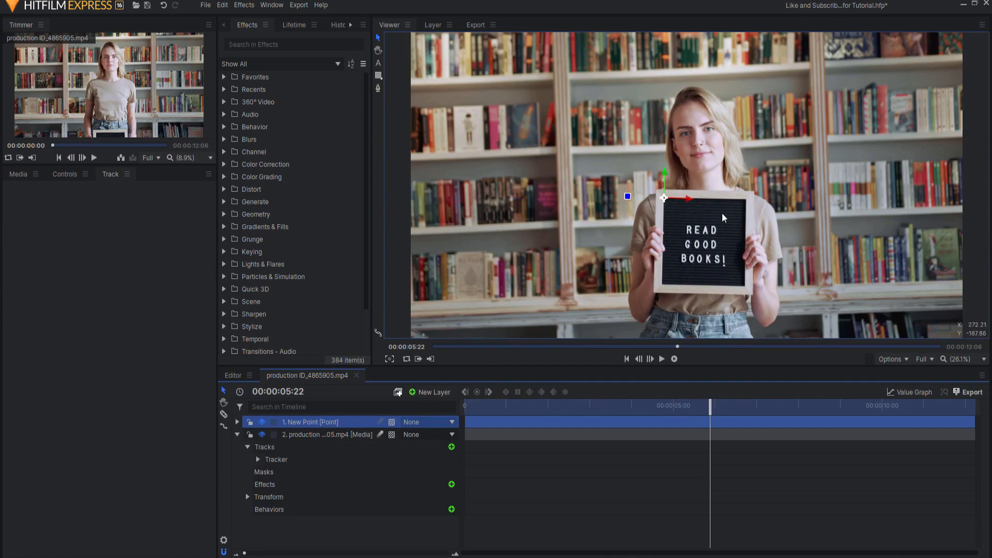
mouse_move(727, 248)
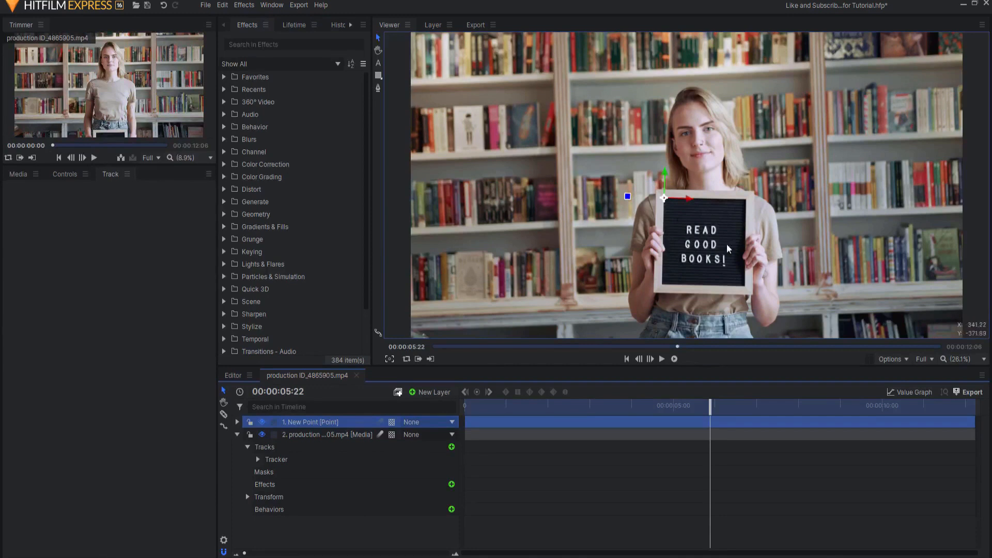
mouse_move(675, 215)
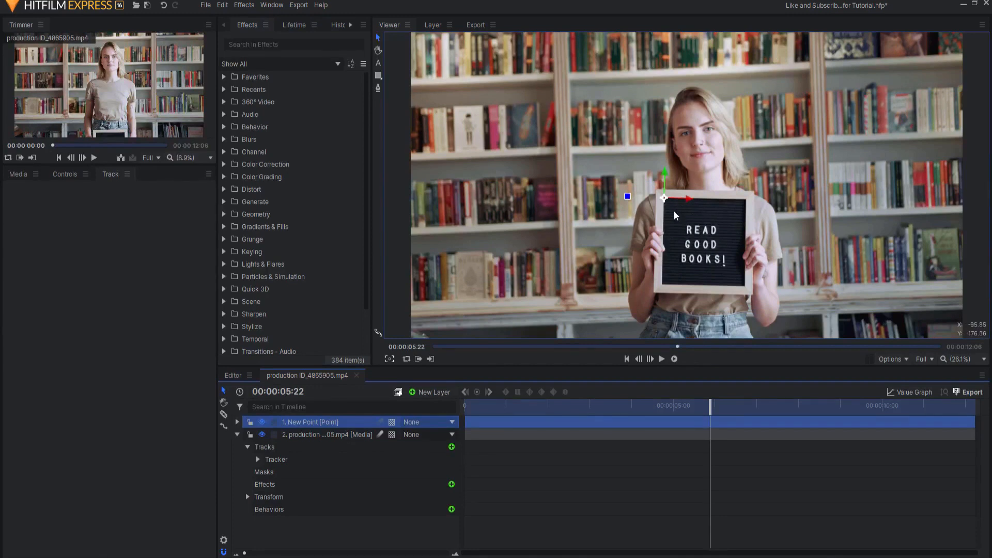
mouse_move(720, 223)
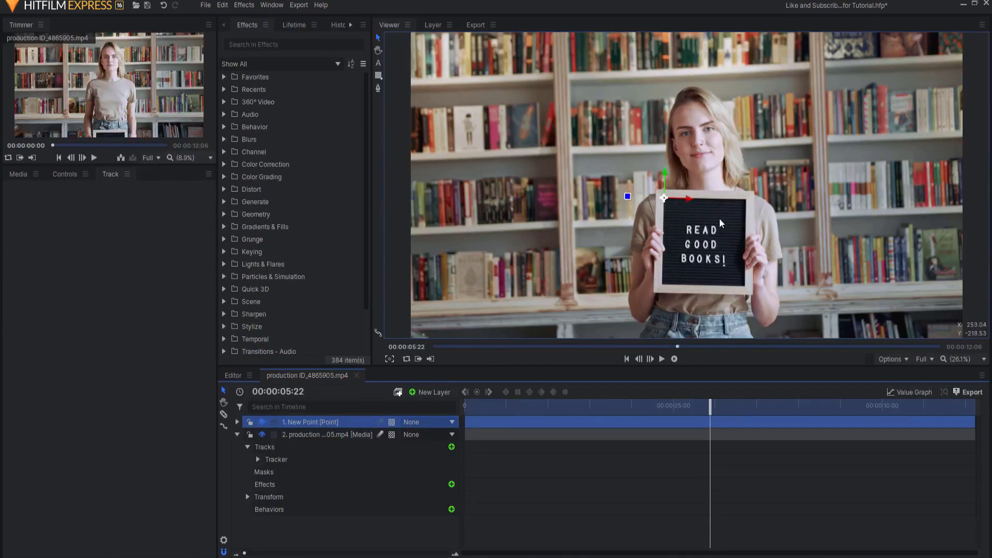
mouse_move(700, 253)
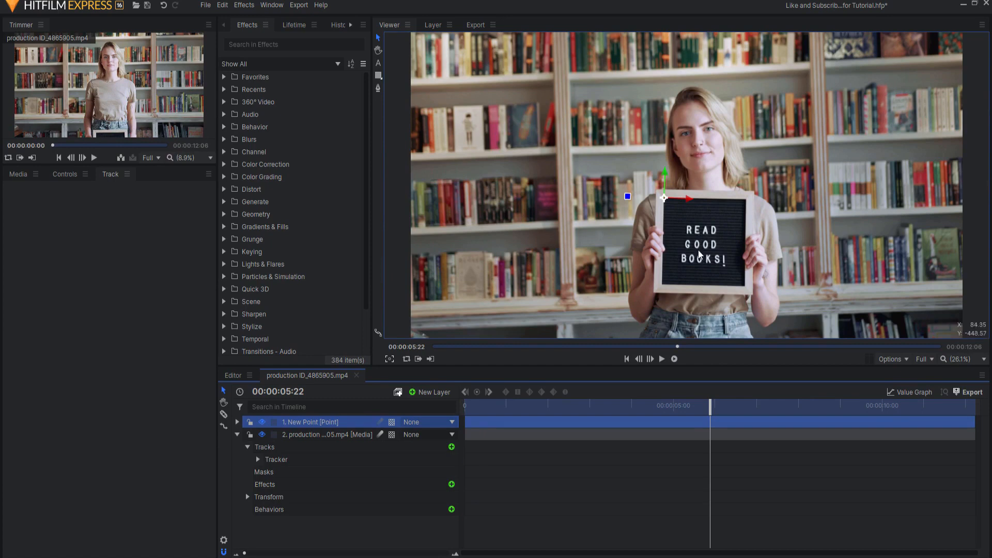
mouse_move(433, 392)
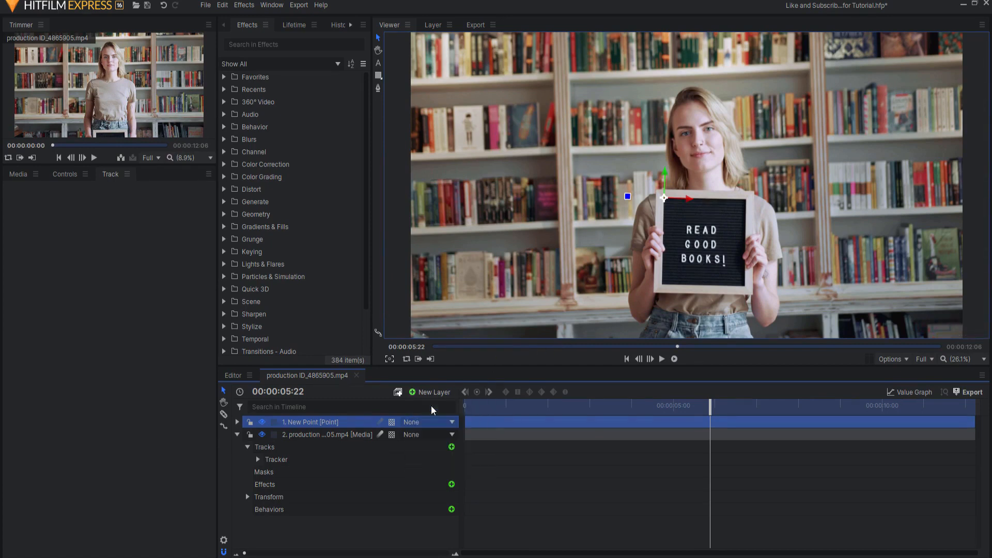
Step: Add a black plane layer and scale it to about 10.6% by 5.6% over the board strip
left_click(433, 392)
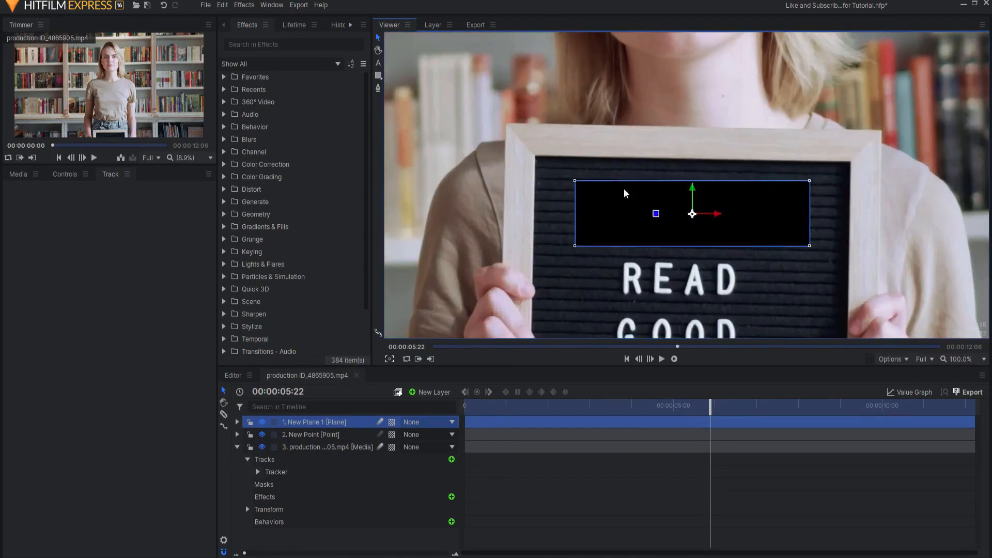
mouse_move(695, 254)
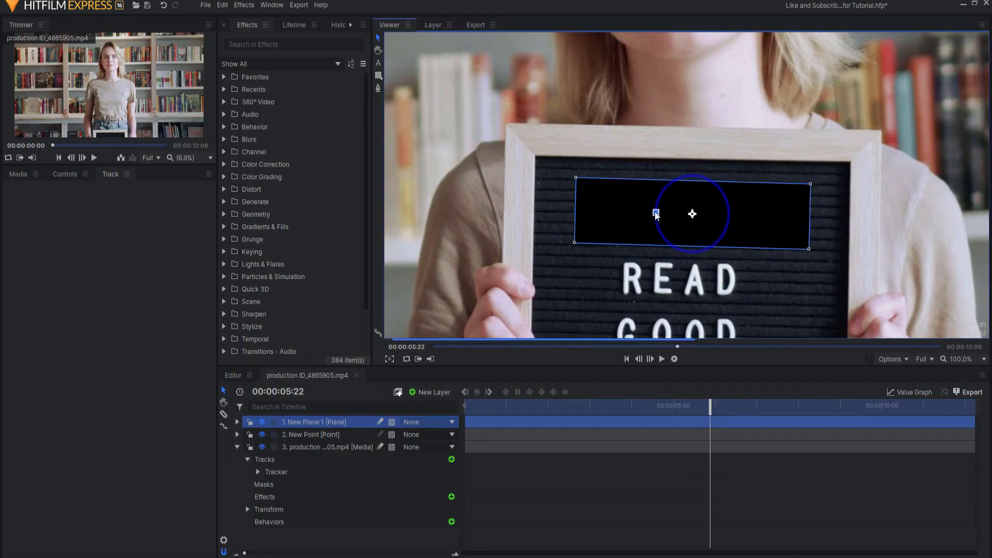
left_click(691, 214)
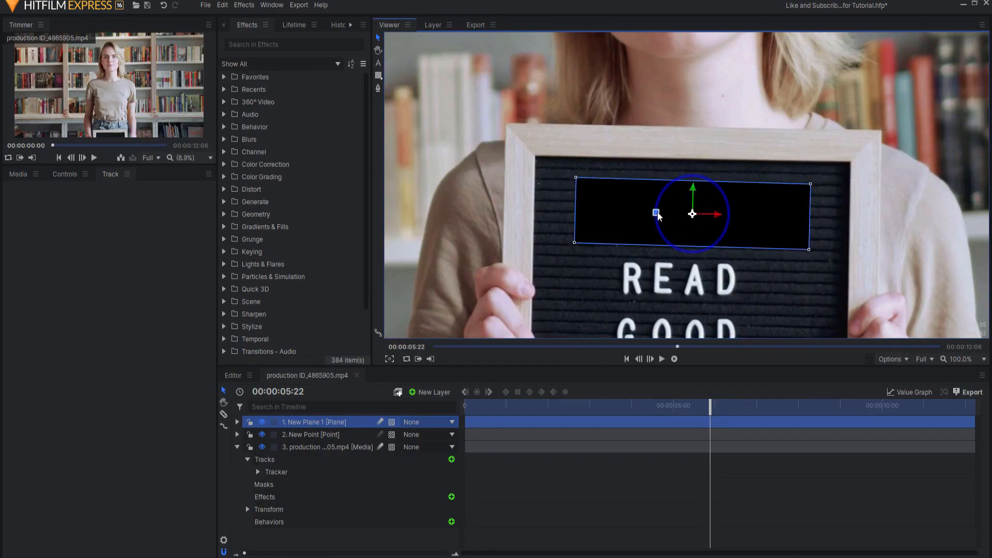
left_click(237, 421)
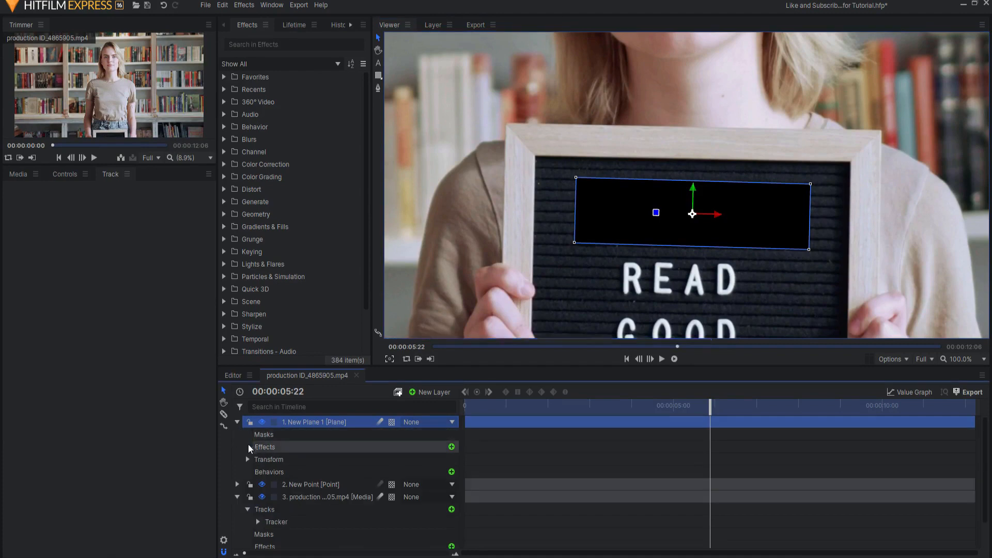
left_click(248, 459)
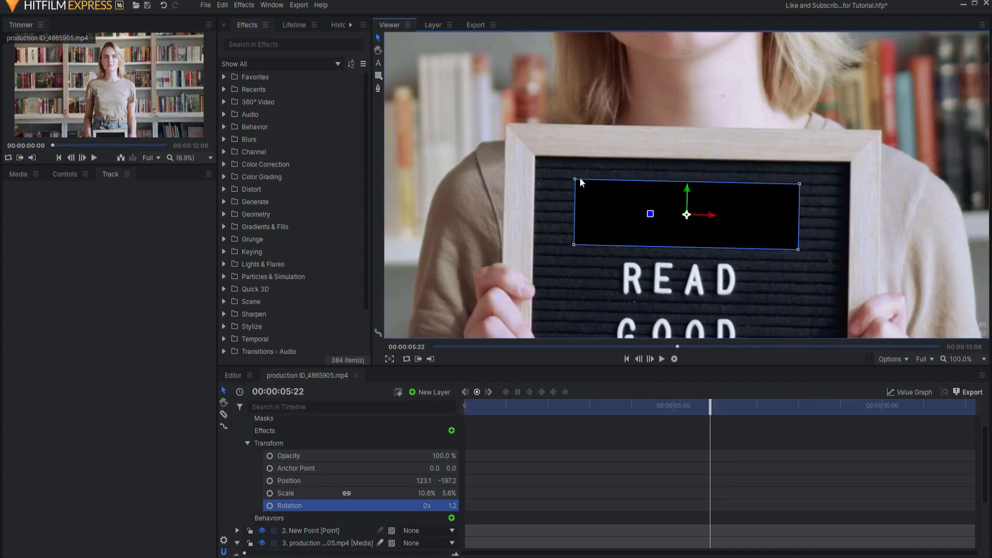
mouse_move(734, 168)
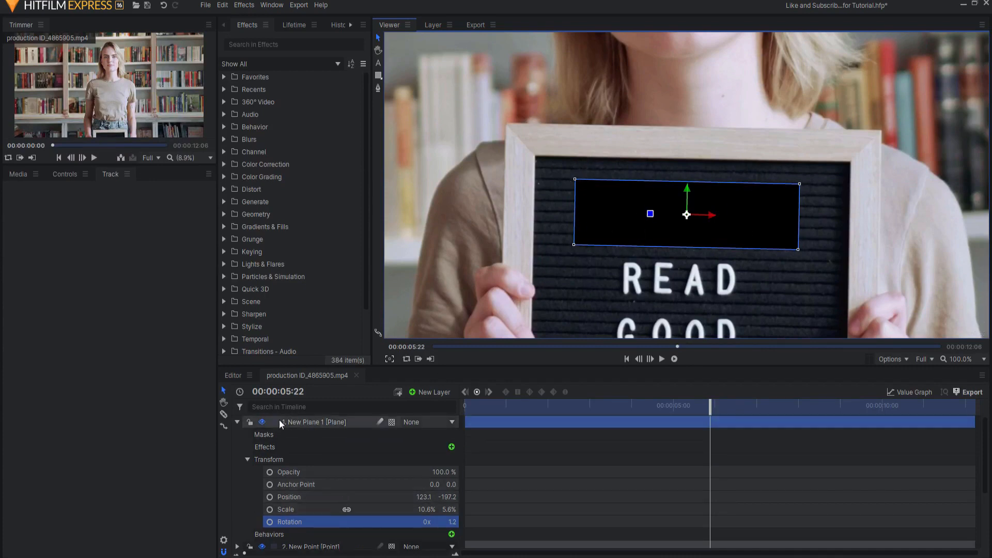
Step: Parent the black plane to the New Point layer
left_click(237, 421)
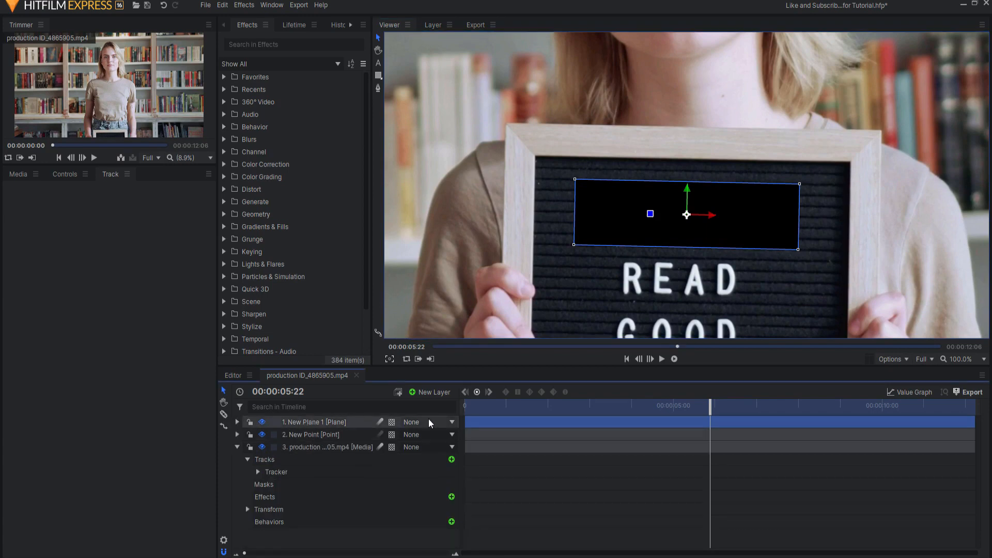
left_click(430, 422)
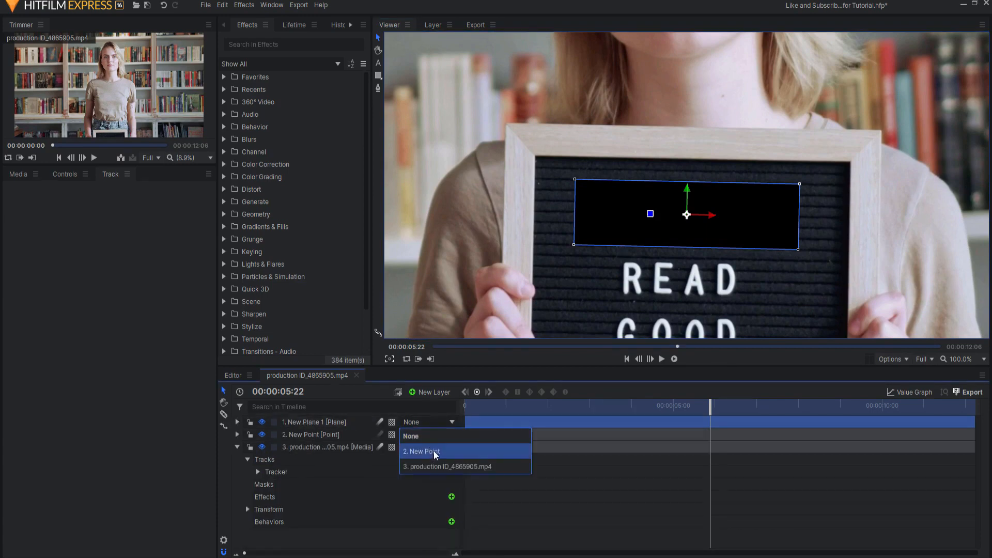
left_click(421, 451)
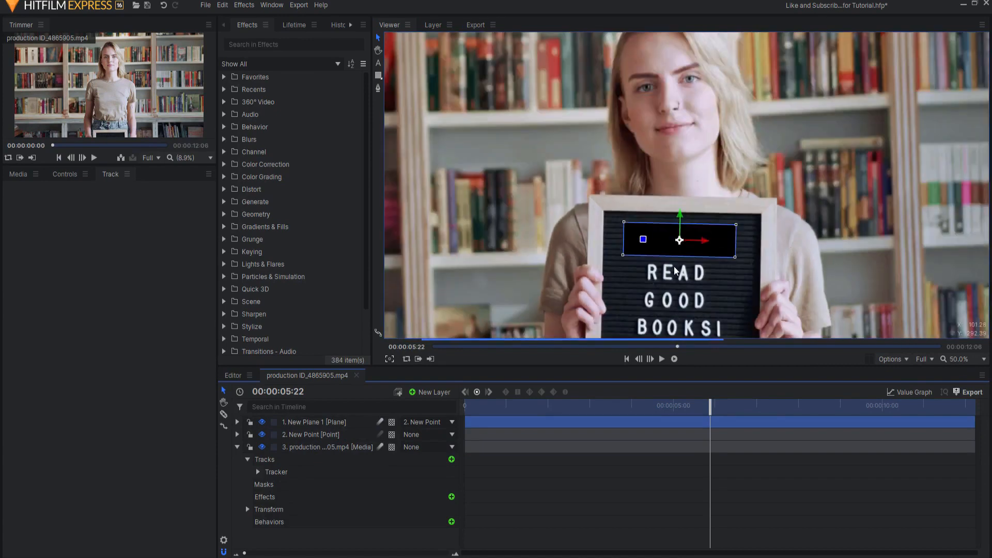
Step: Play the clip from the start to check the plane follows the sign
left_click(661, 359)
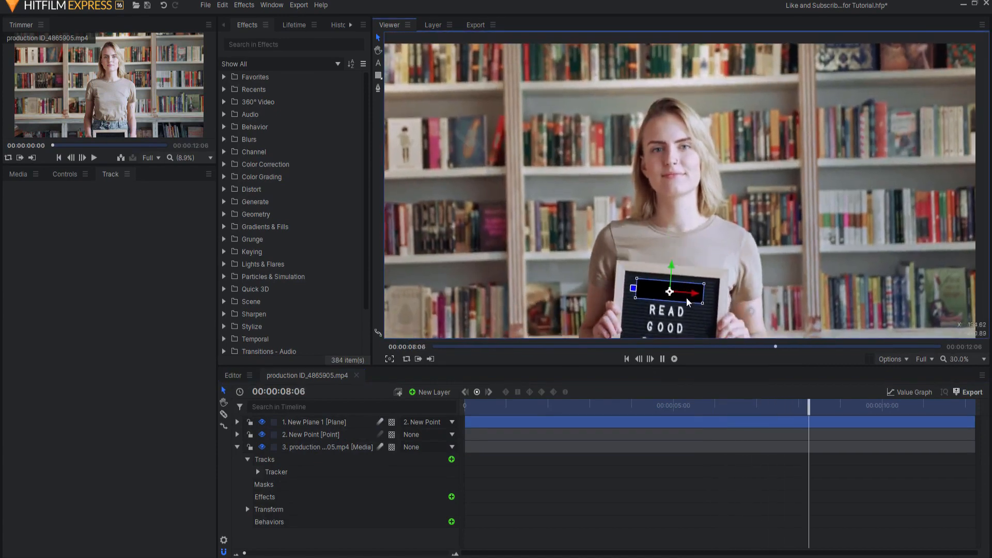
left_click(626, 358)
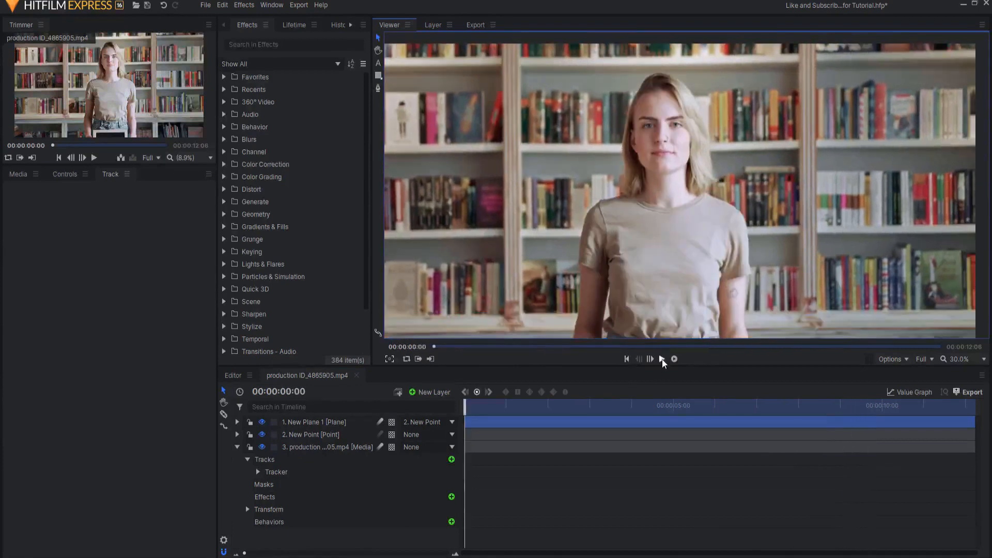
left_click(672, 358)
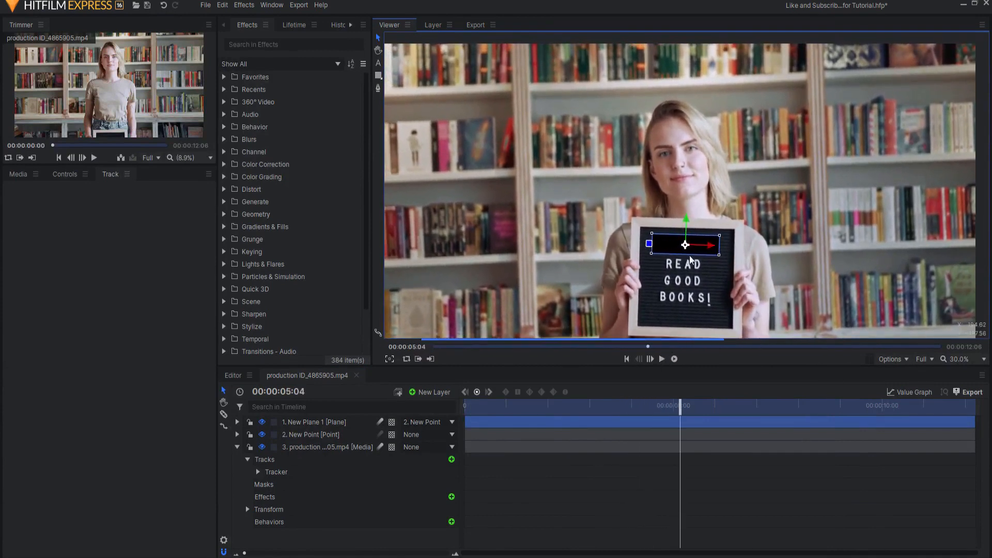
left_click(238, 446)
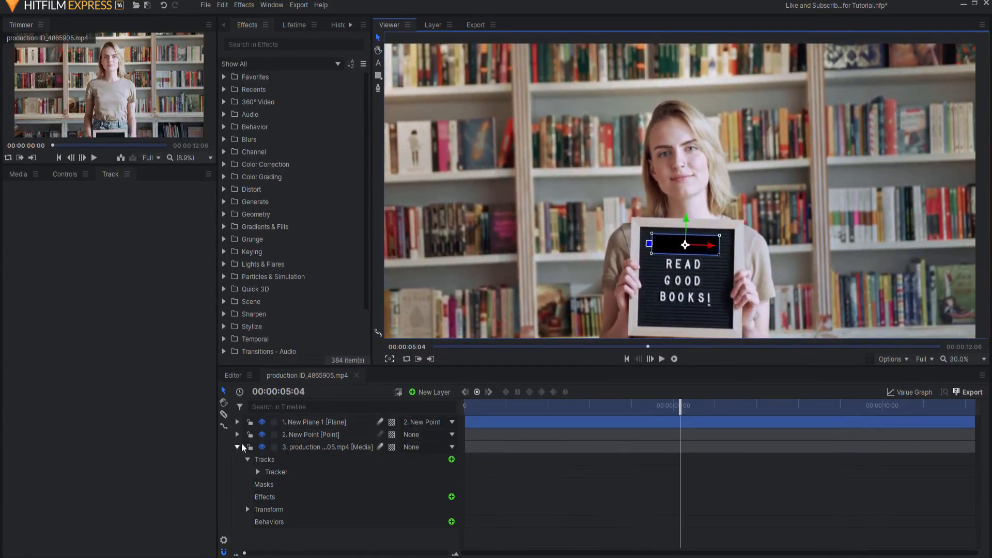
Step: Add a Clone Stamp effect to the video layer using New Plane 1 as its clone mask
left_click(236, 448)
type("c")
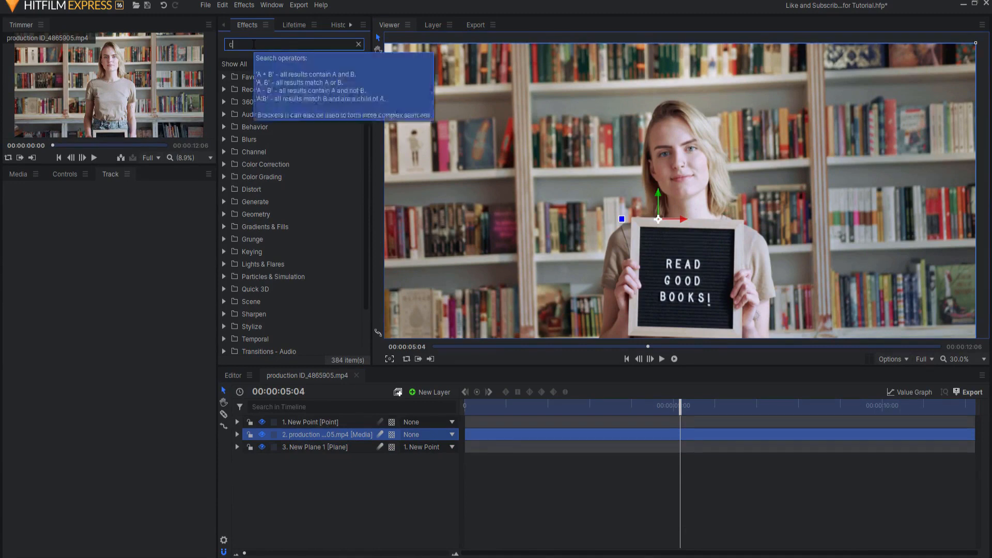
type("lone")
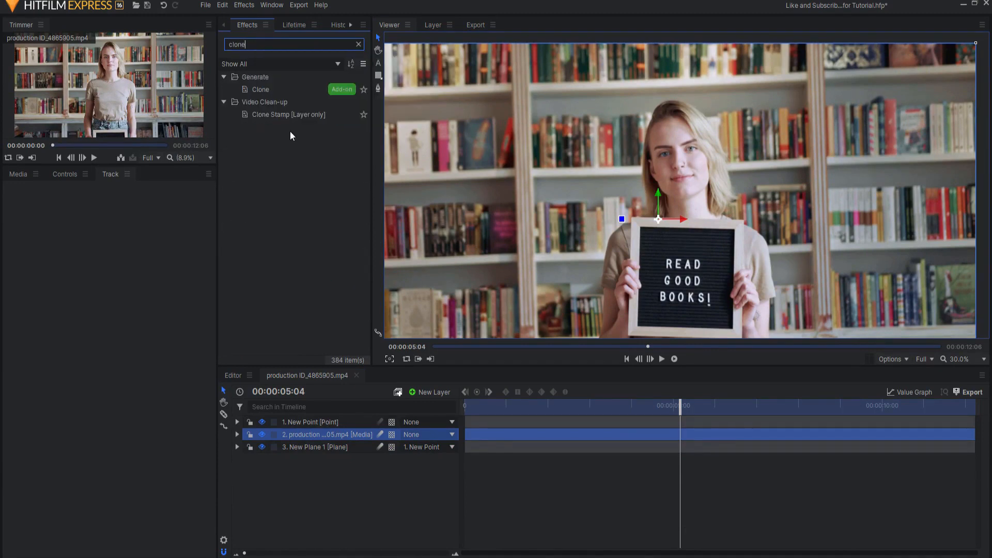
double_click(288, 115)
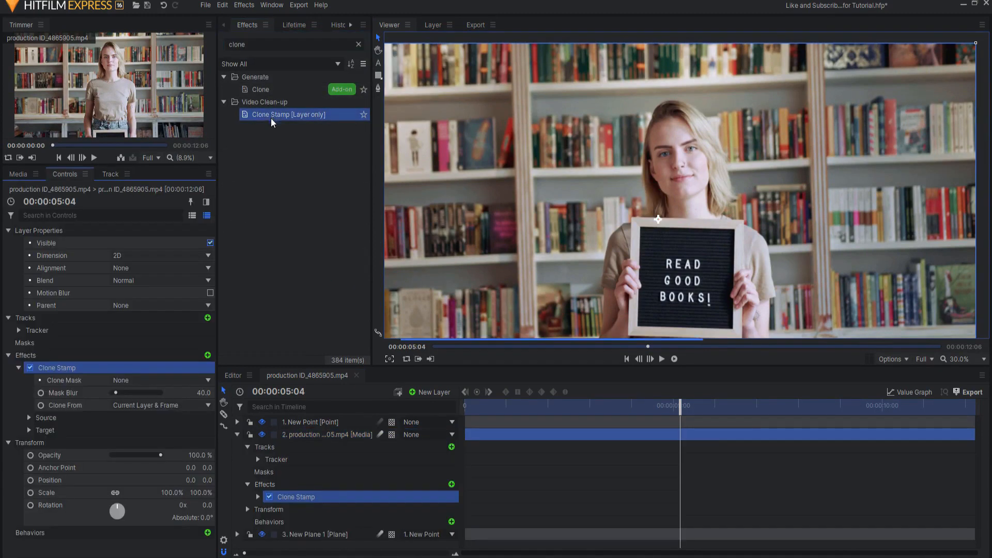
mouse_move(89, 379)
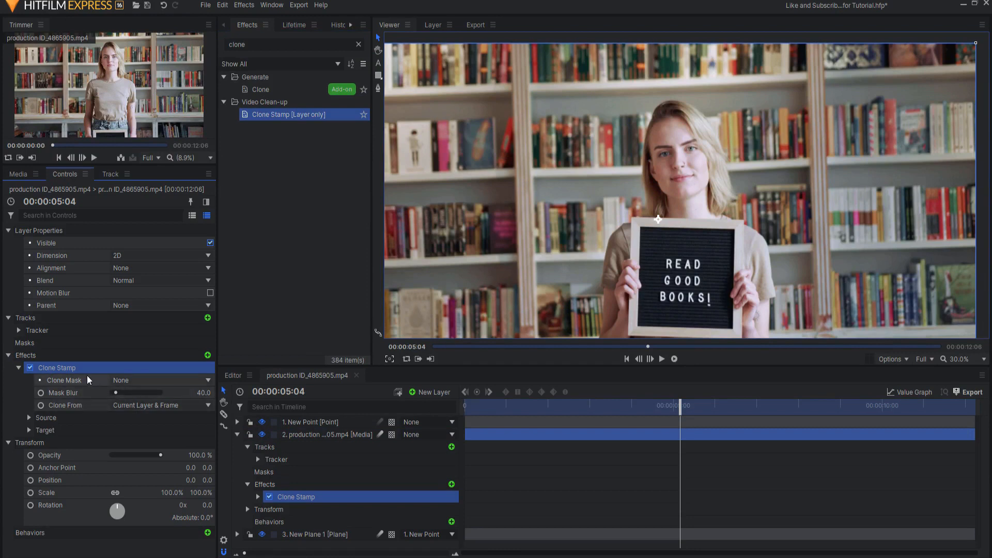
mouse_move(143, 382)
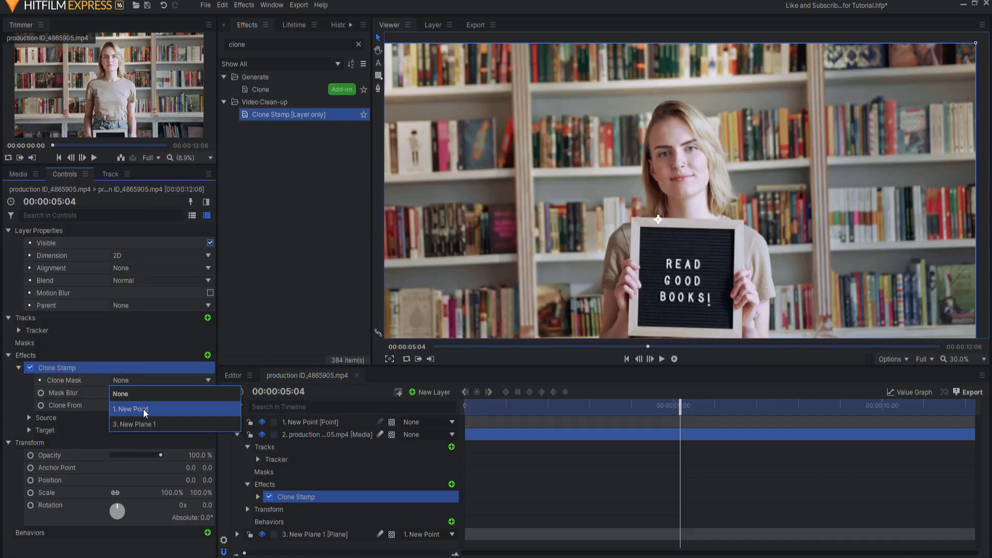
left_click(133, 424)
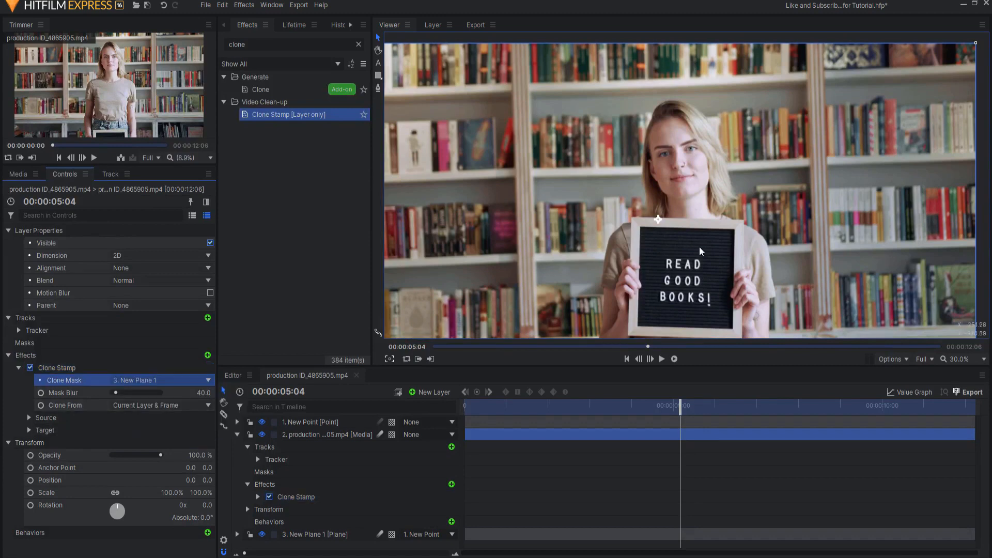
mouse_move(640, 266)
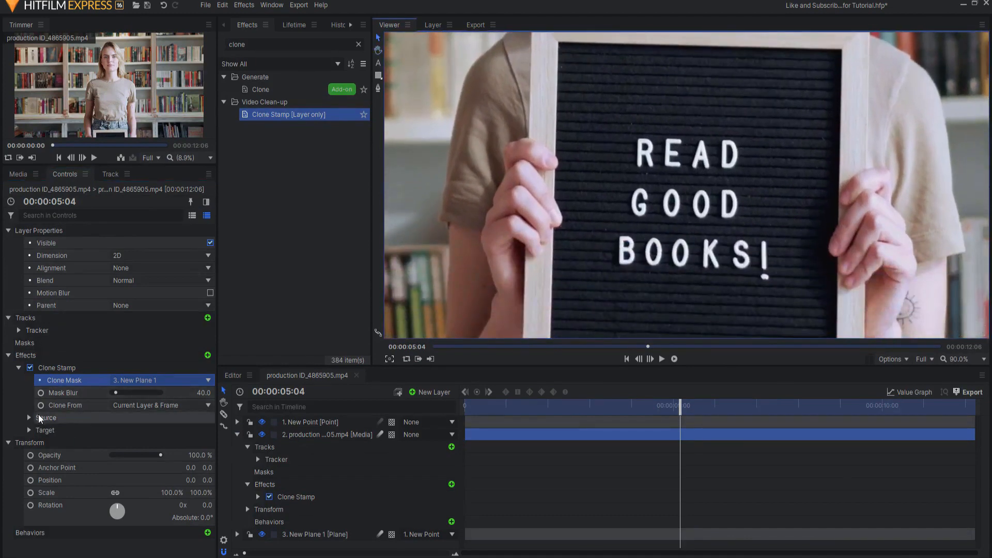
Step: Offset the clone target with mask blur 10 to erase READ, then duplicate it to erase GOOD
left_click(28, 430)
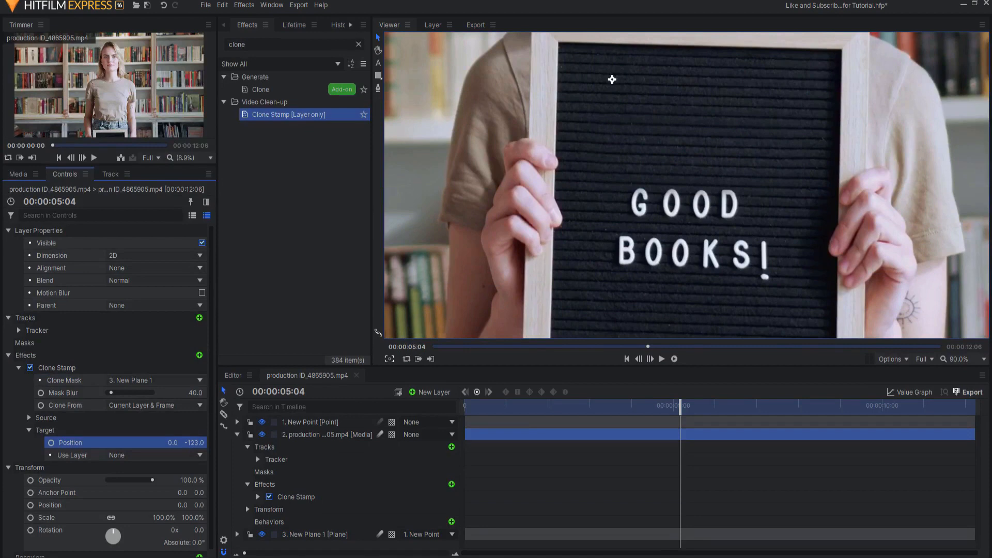
mouse_move(635, 157)
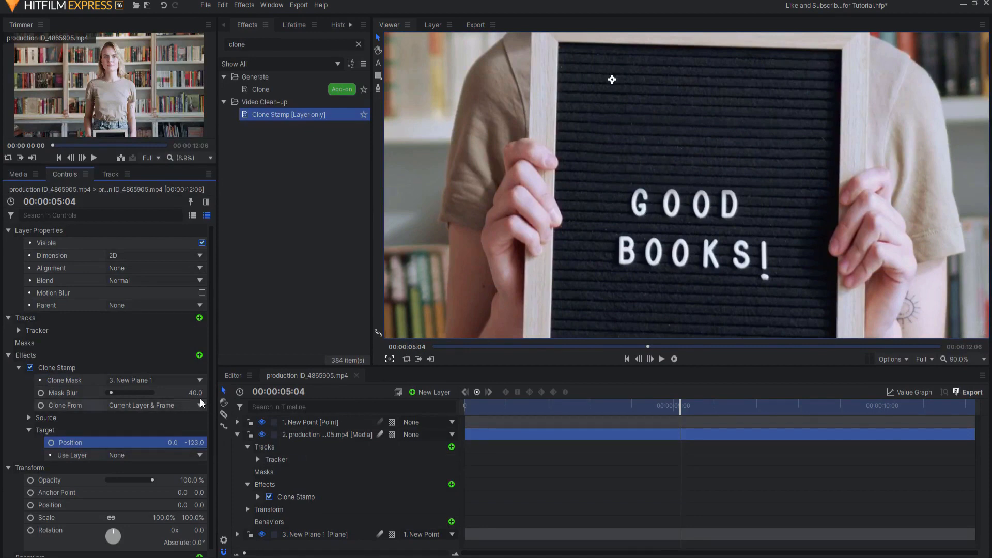
triple_click(195, 392)
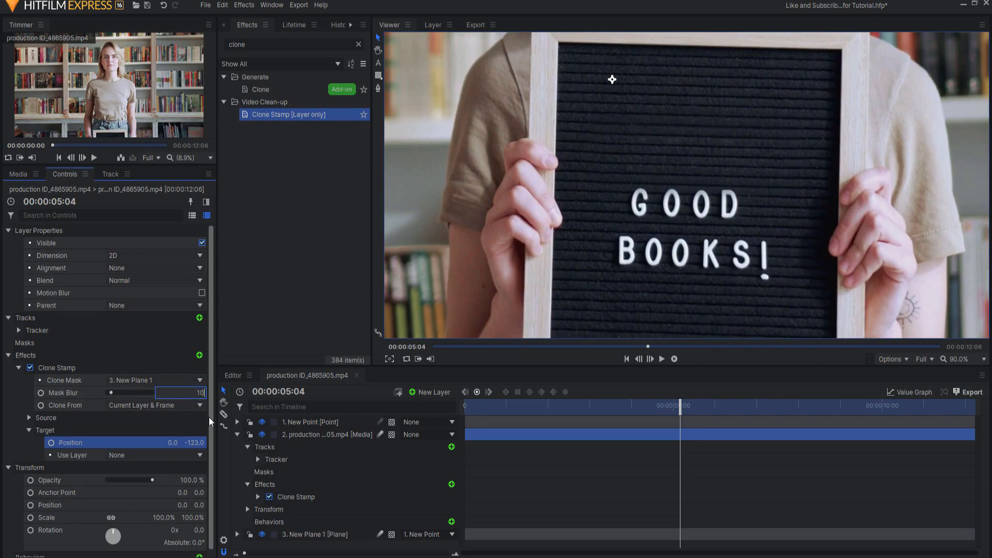
left_click(63, 392)
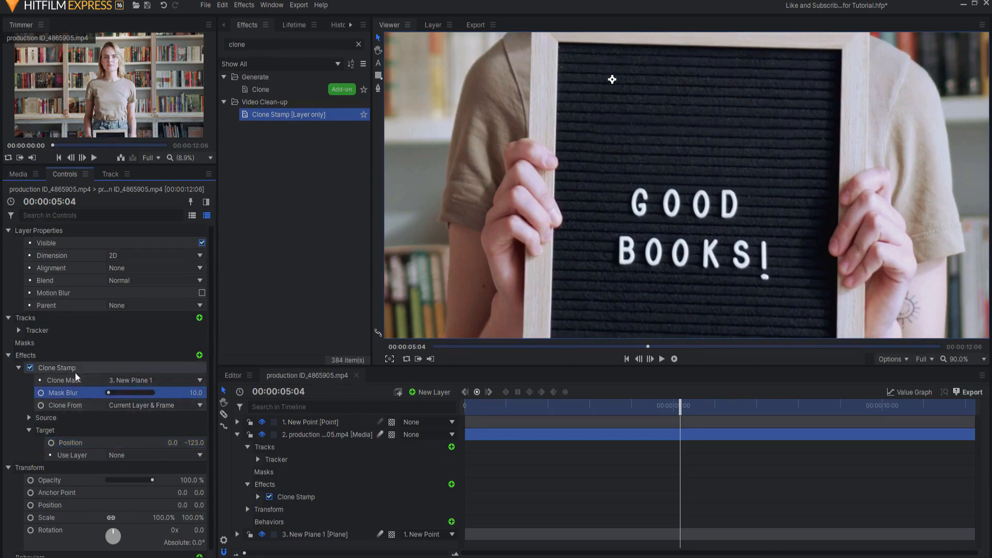
right_click(57, 368)
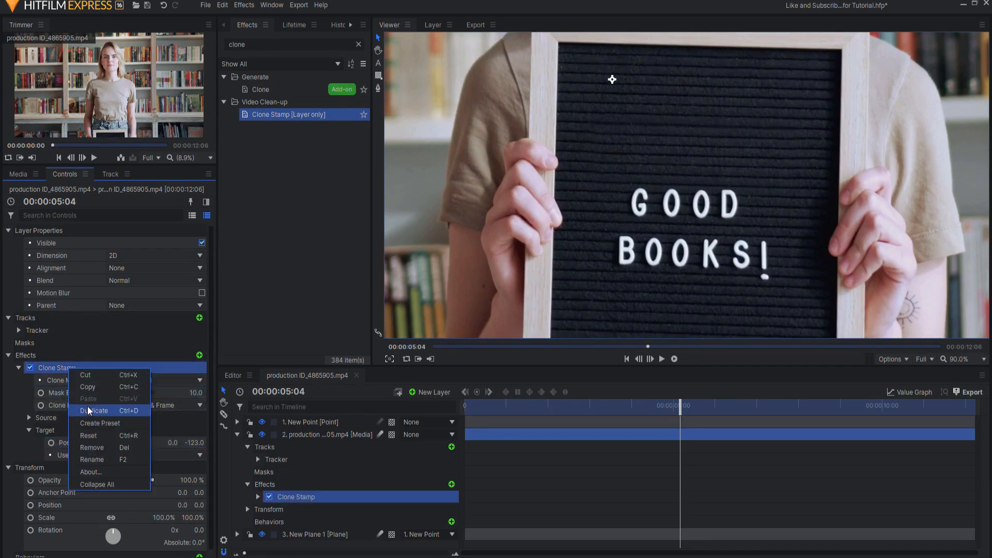
left_click(94, 411)
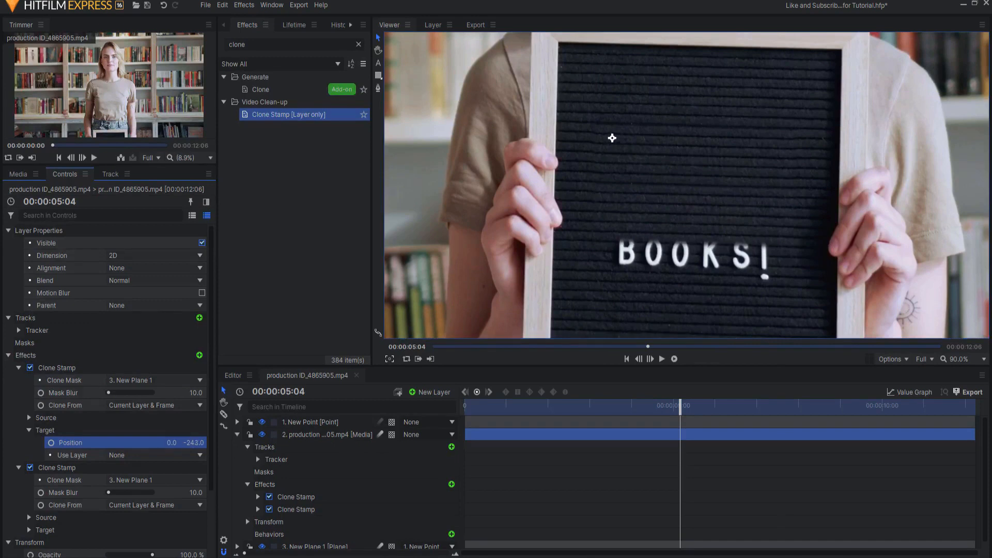
mouse_move(122, 510)
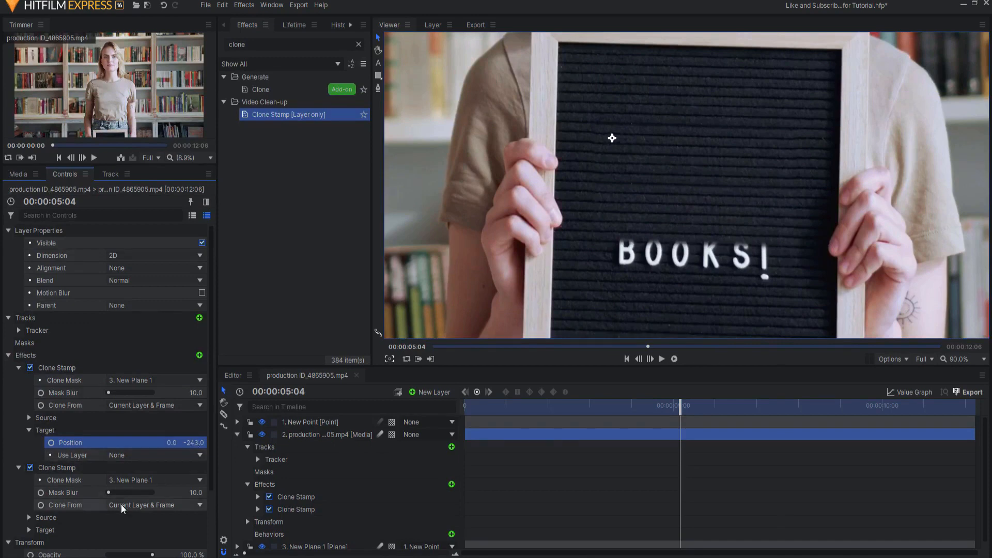
Step: Duplicate the Clone Stamp again and offset its target to erase BOOKS!
right_click(56, 368)
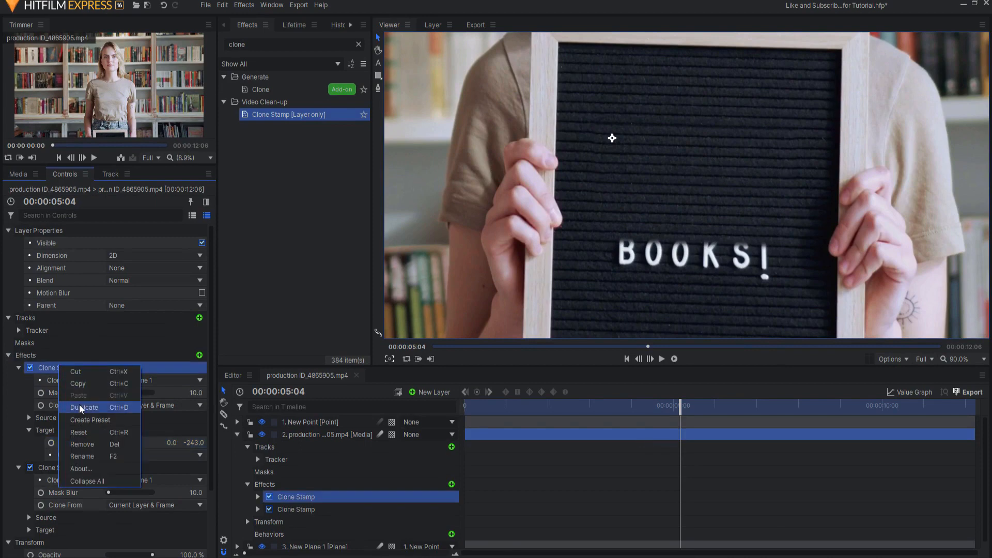
left_click(85, 408)
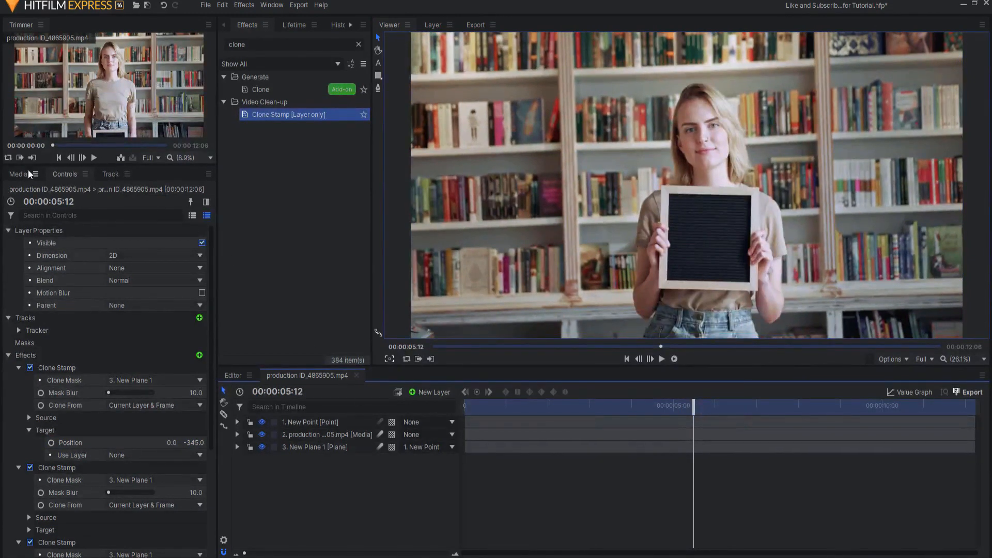
Step: Create a new 1000×1000 composite shot, Composite Shot 2, from the Media panel
left_click(17, 174)
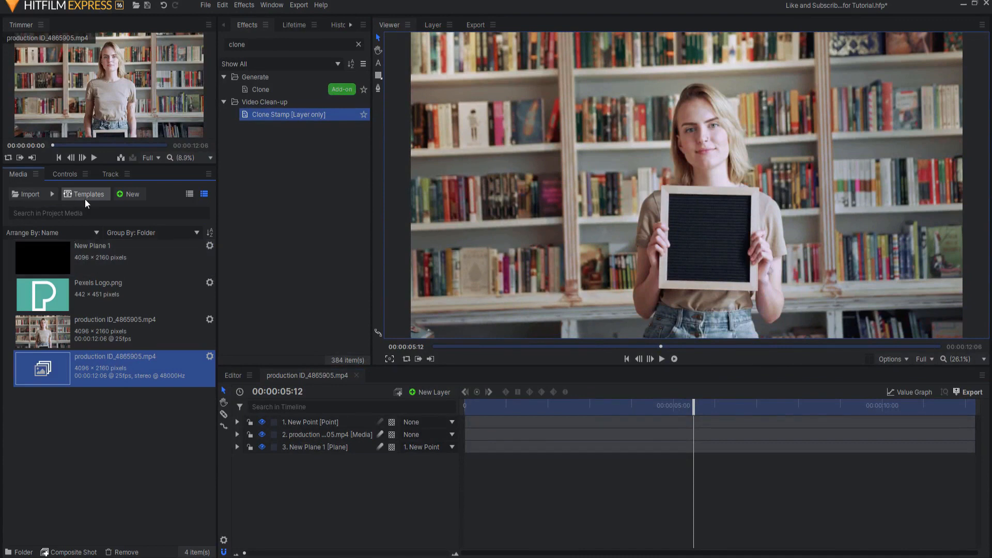
left_click(128, 193)
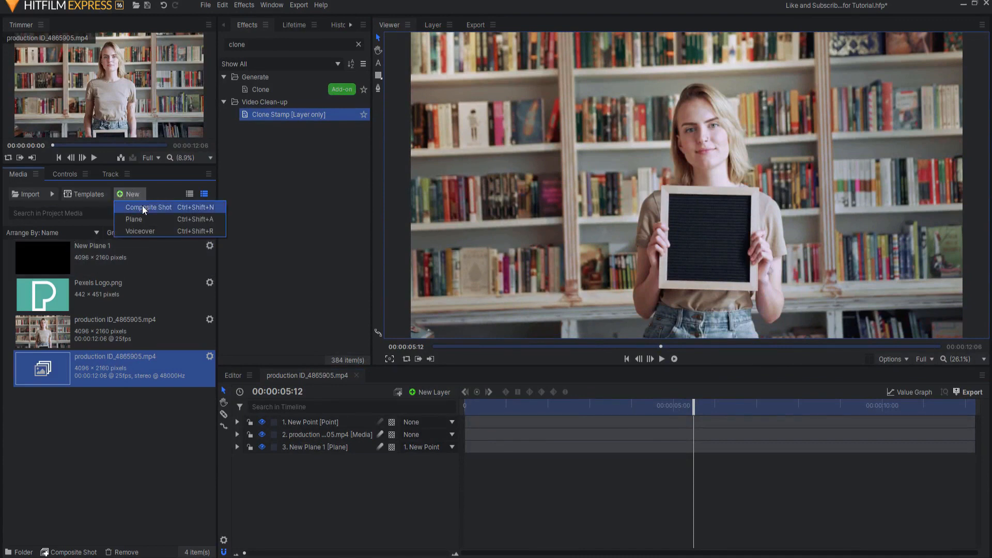
left_click(149, 206)
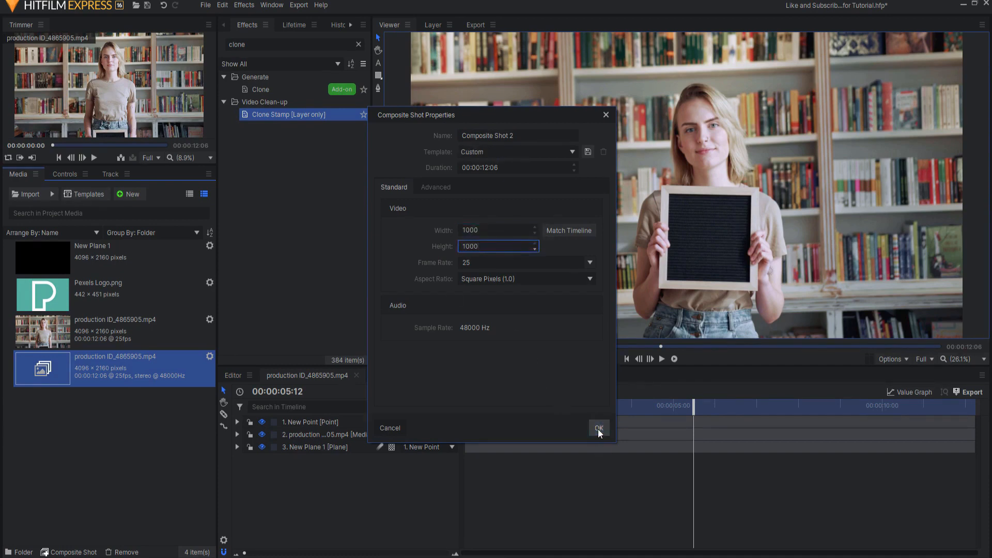
left_click(597, 428)
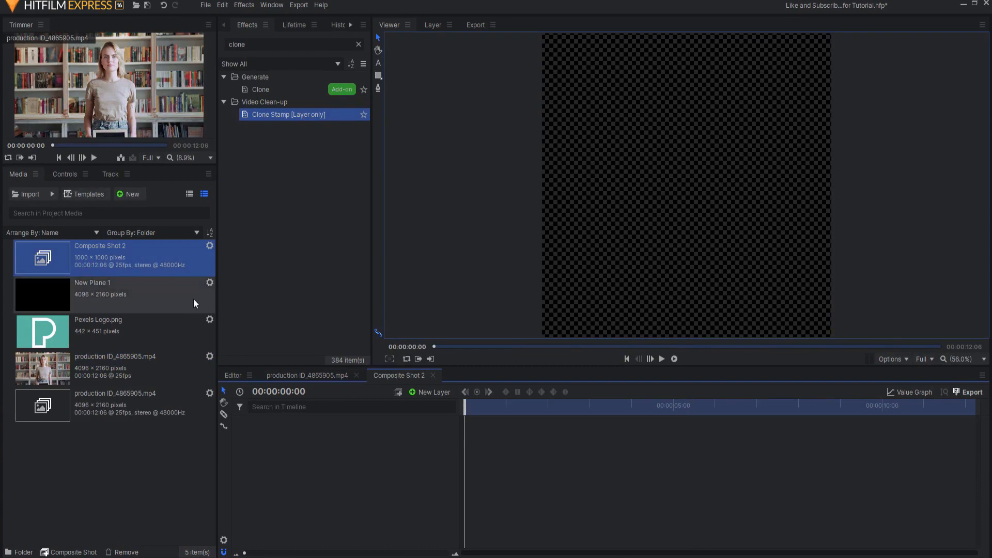
mouse_move(122, 252)
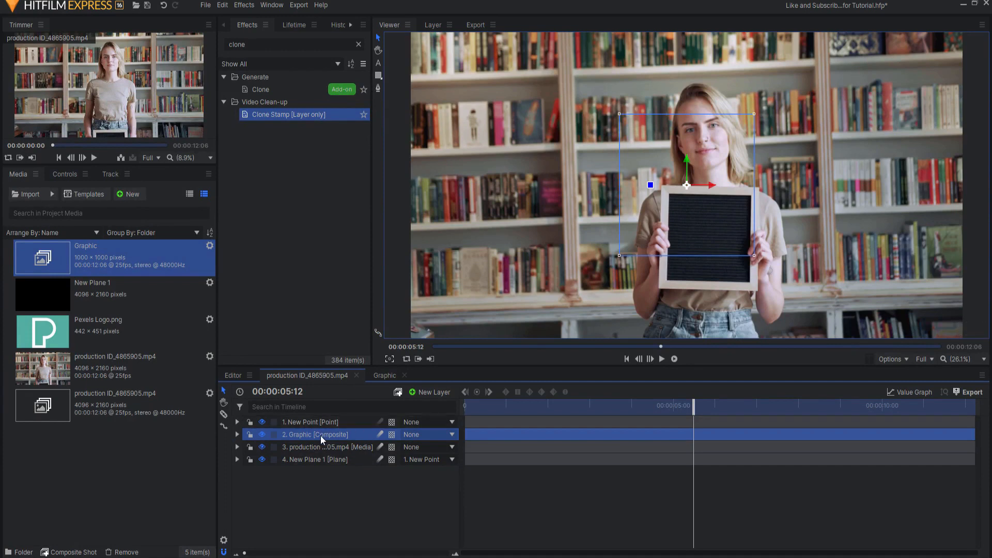
mouse_move(241, 441)
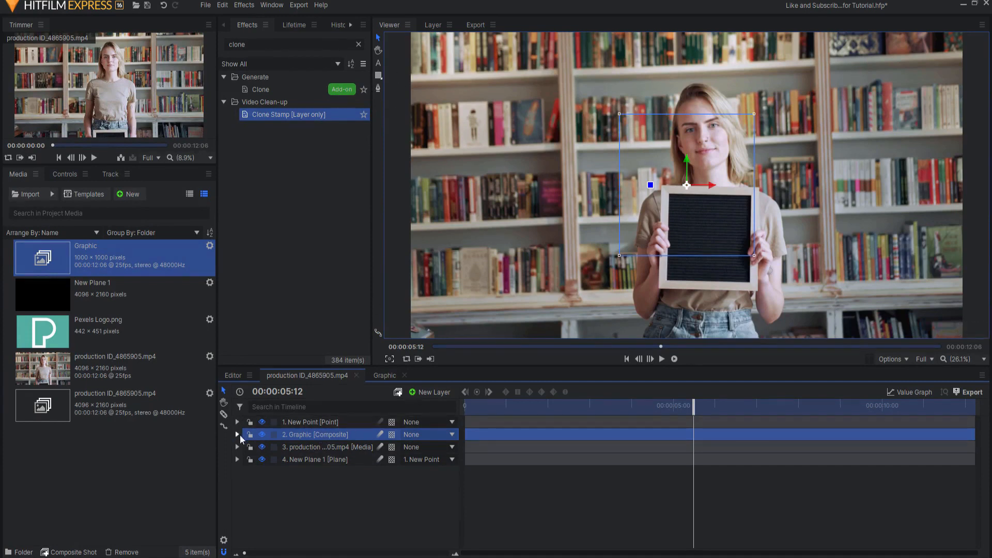
Step: Expand the Graphic layer's Transform to set its position, 48% scale and rotation
left_click(236, 435)
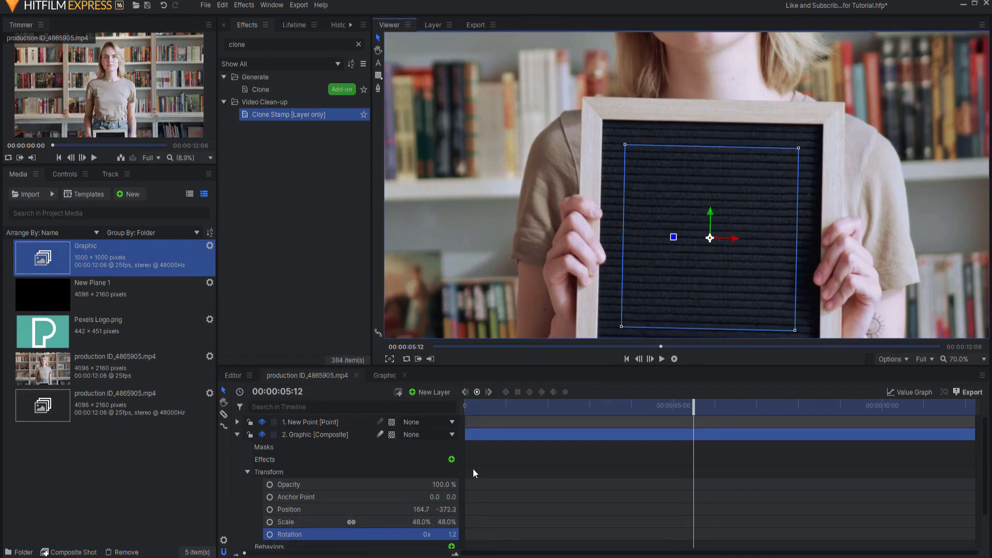
Step: Parent the Graphic layer to 1. New Point
left_click(426, 435)
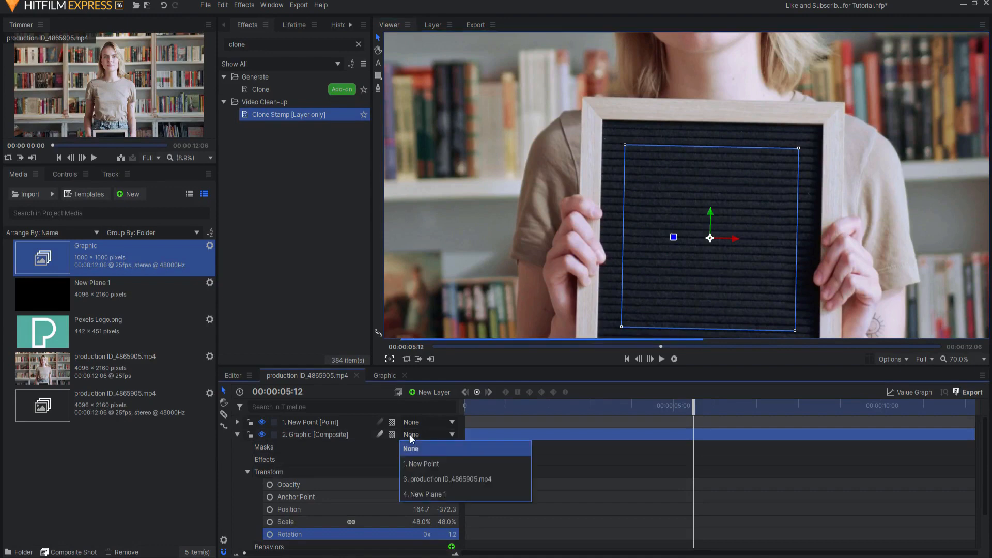
left_click(421, 464)
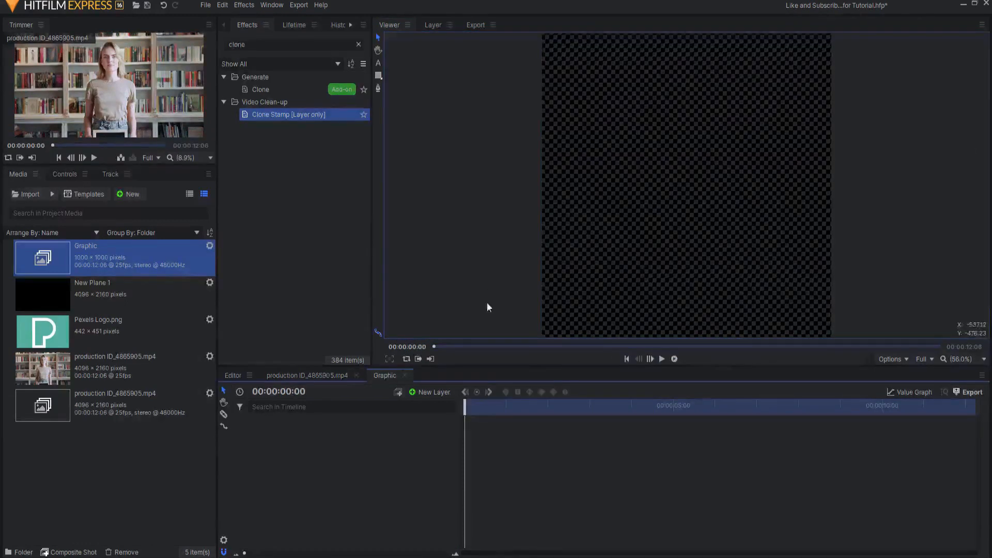
mouse_move(528, 282)
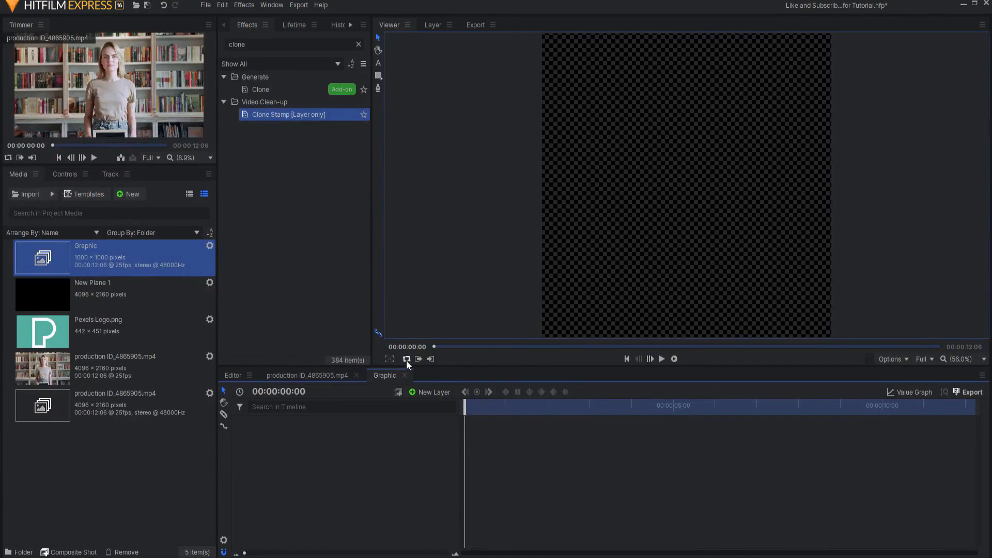
Step: Return to the main timeline and set the viewer zoom to Scale to Fit
left_click(379, 63)
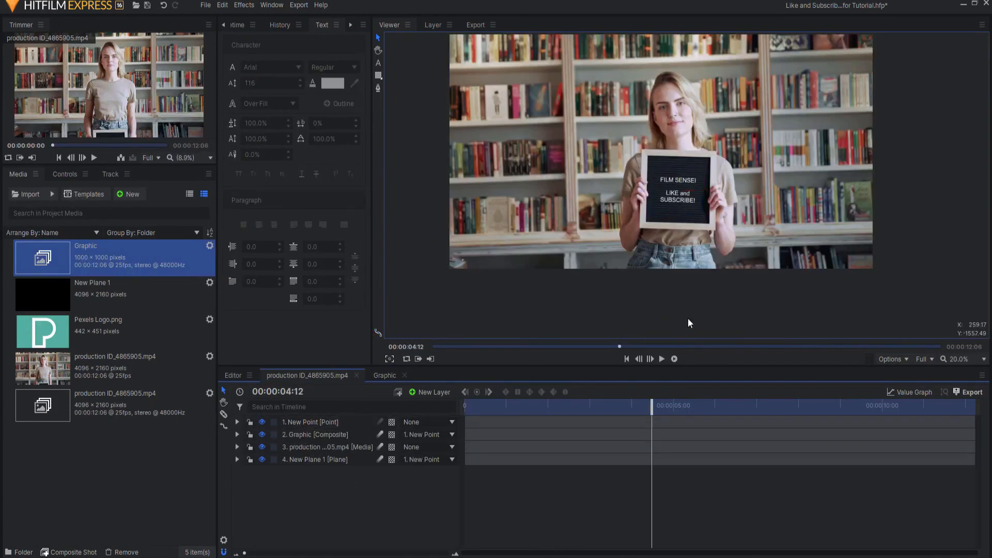
left_click(957, 358)
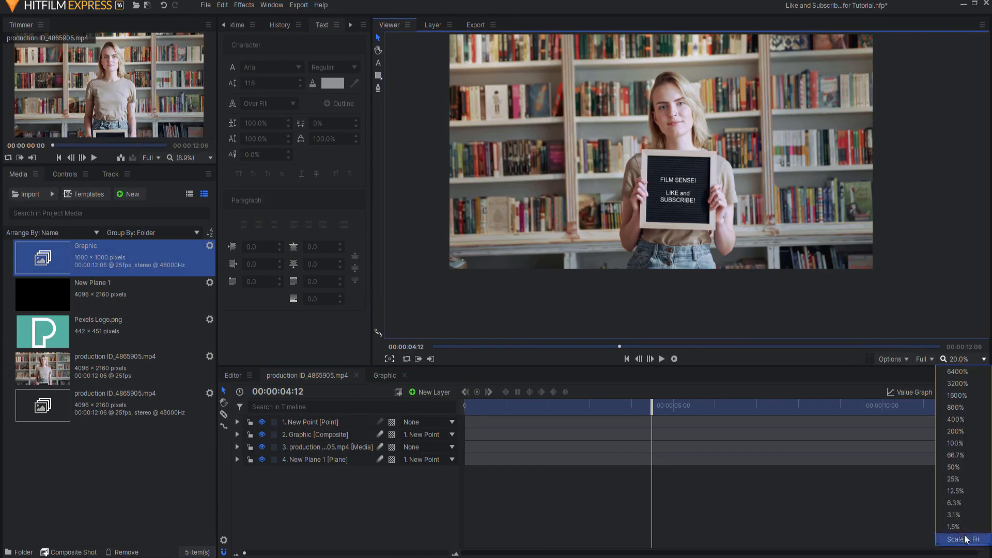
left_click(958, 539)
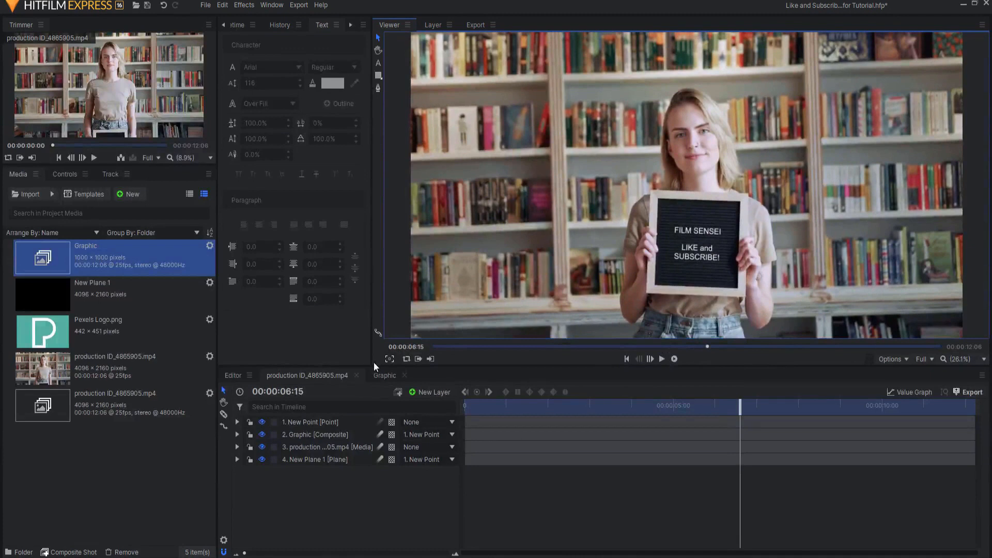
Step: Switch into the Graphic composite and hide its text layer so only the Pexels logo shows
left_click(384, 375)
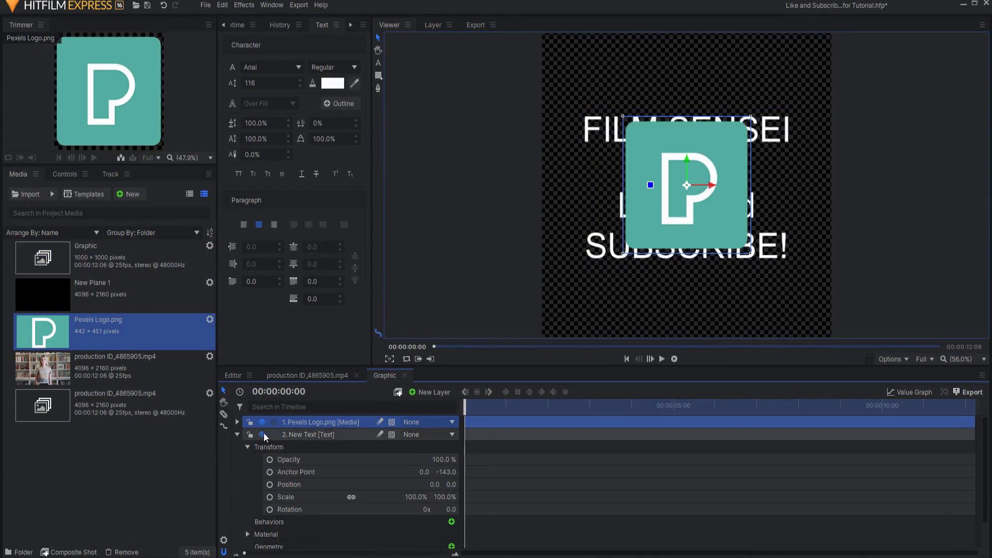
left_click(262, 435)
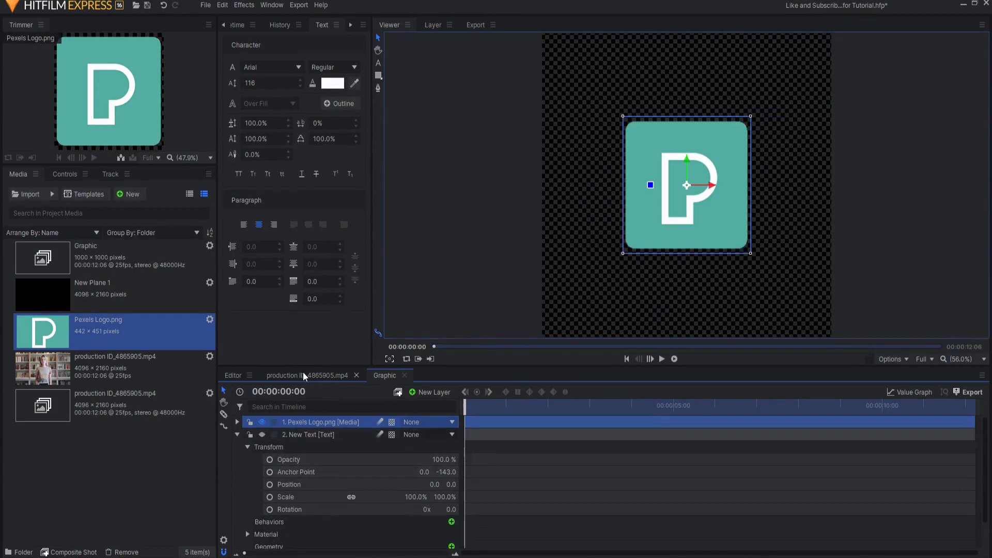